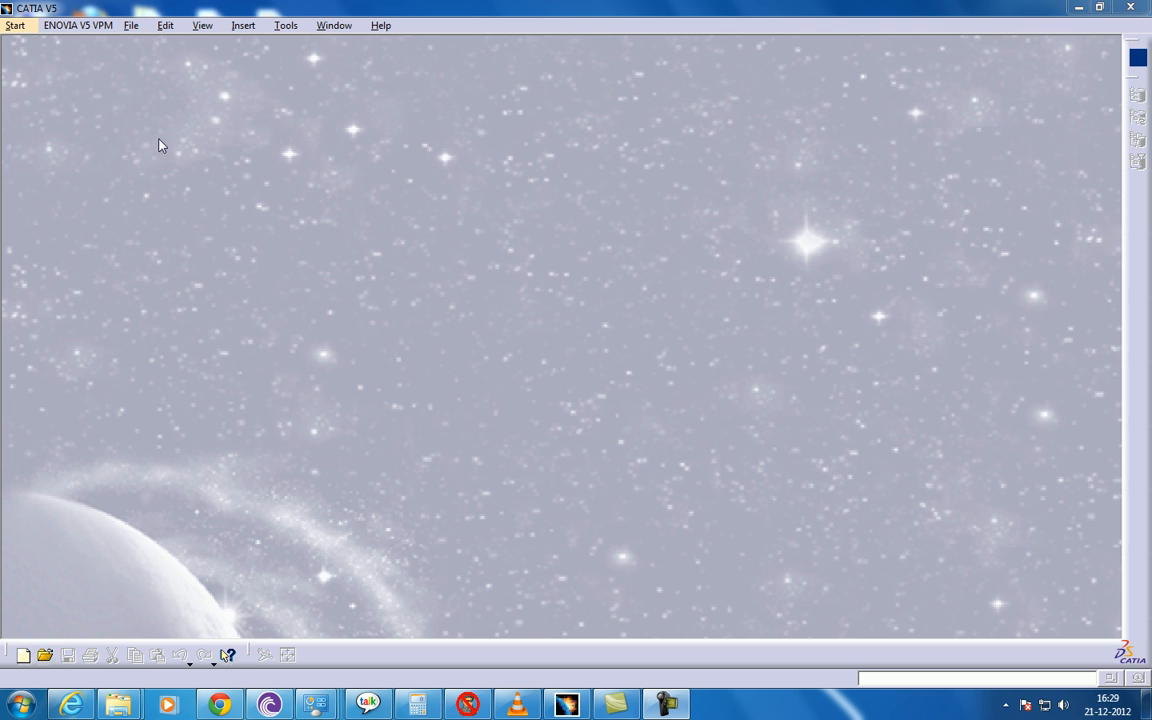
mouse_move(15, 27)
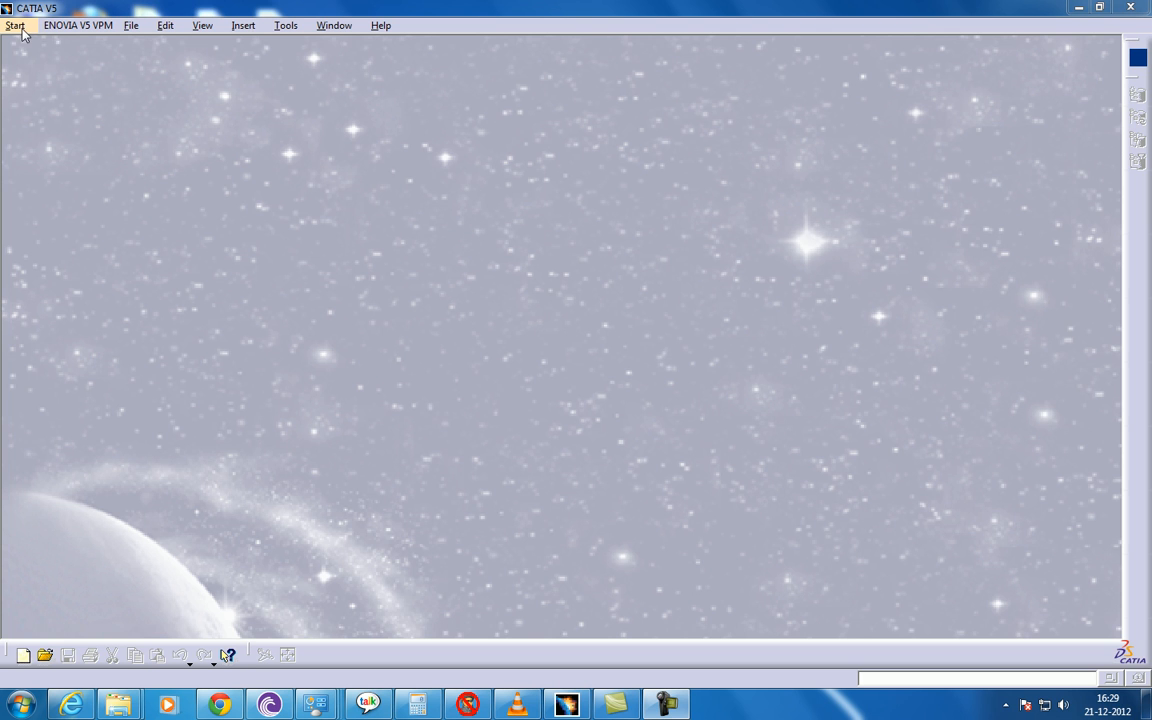
- Start a new part document, Part1, from the Part Design workbench
click(15, 25)
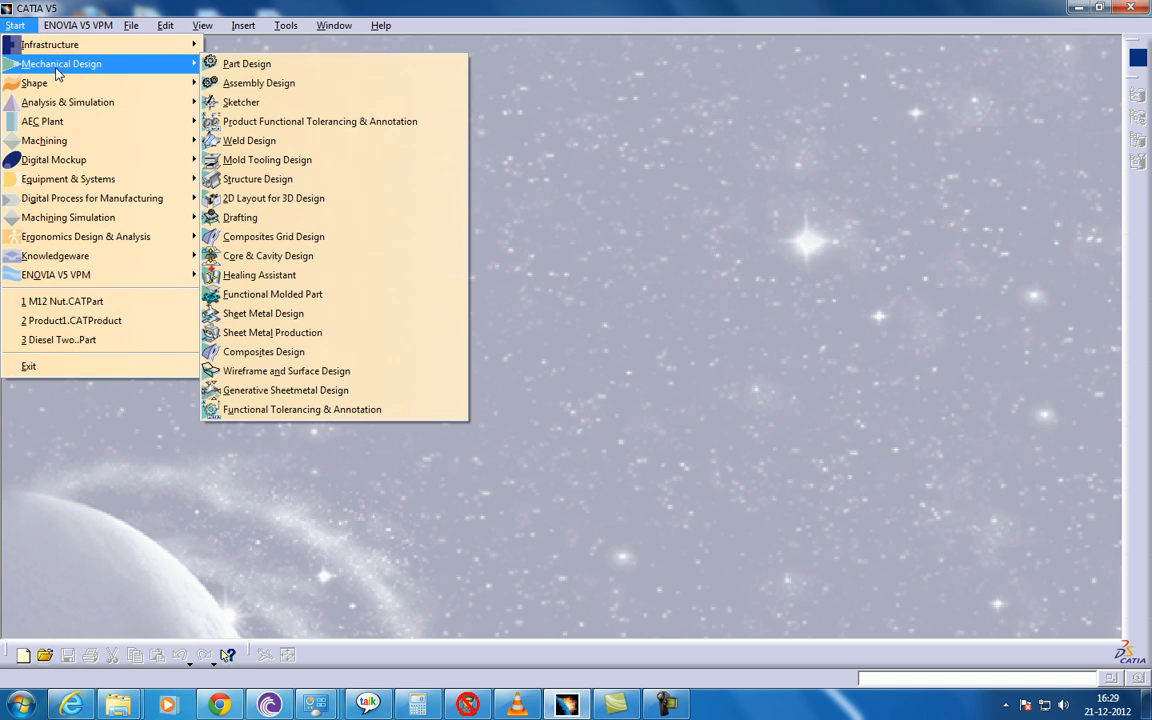
mouse_move(246, 63)
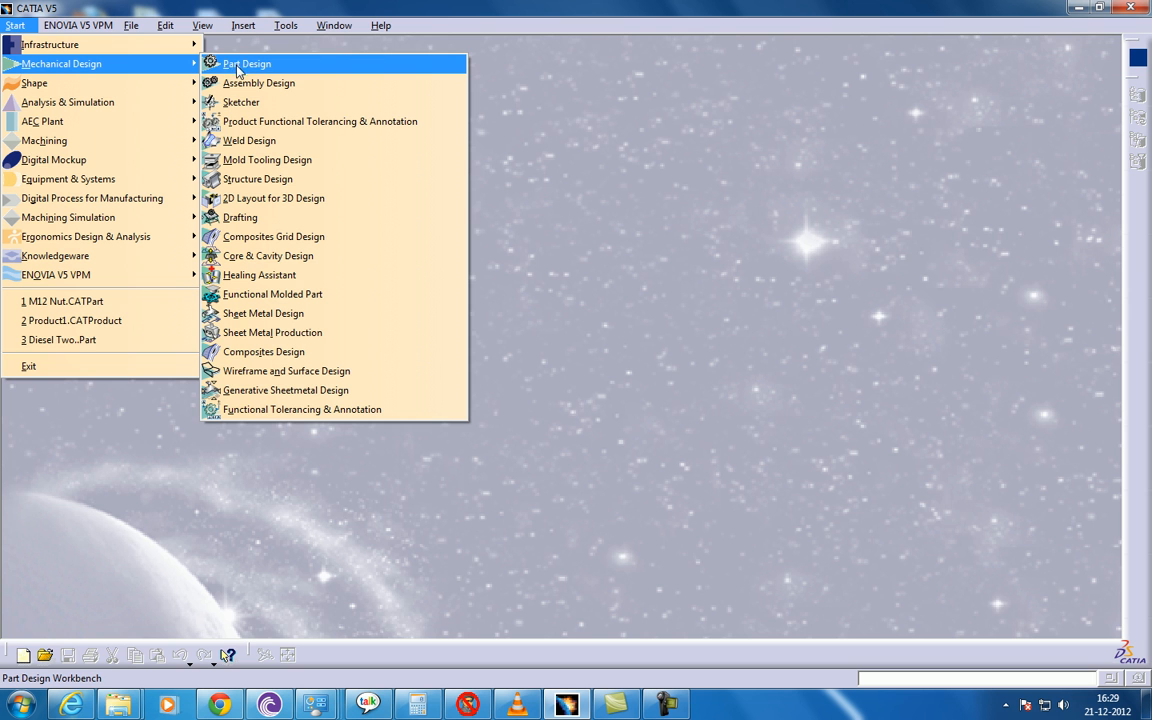
click(245, 63)
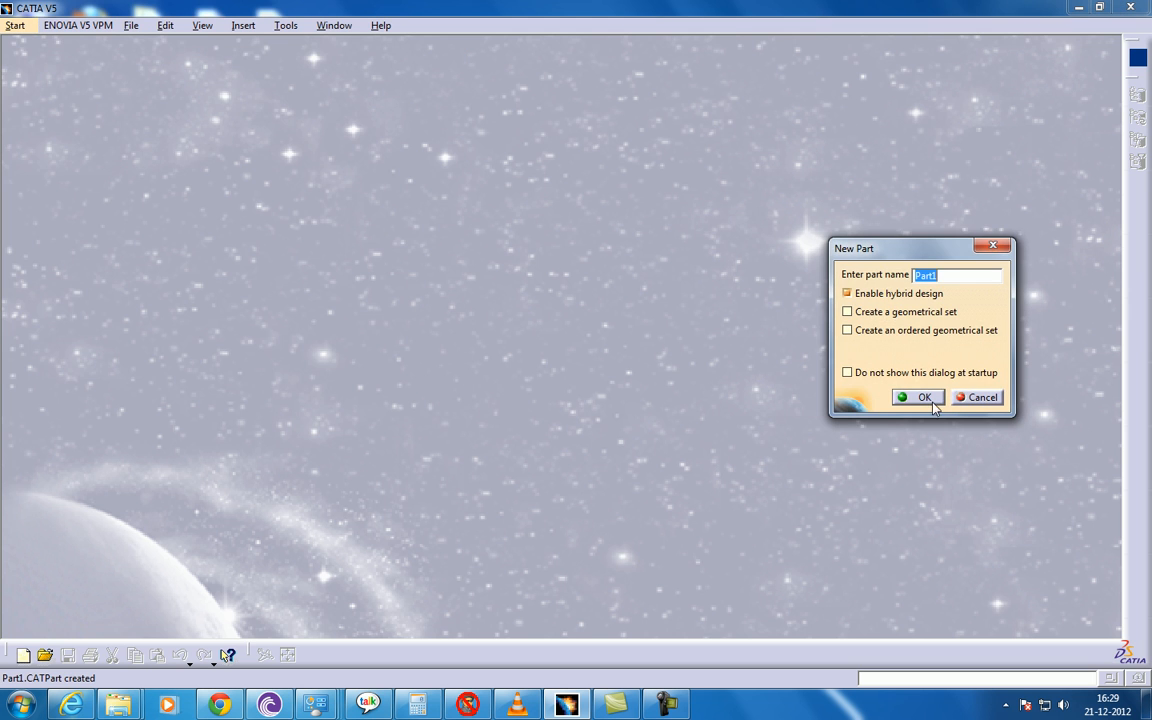
- Confirm Part1 and extrude its rectangular profile into a 50 mm pad
click(920, 397)
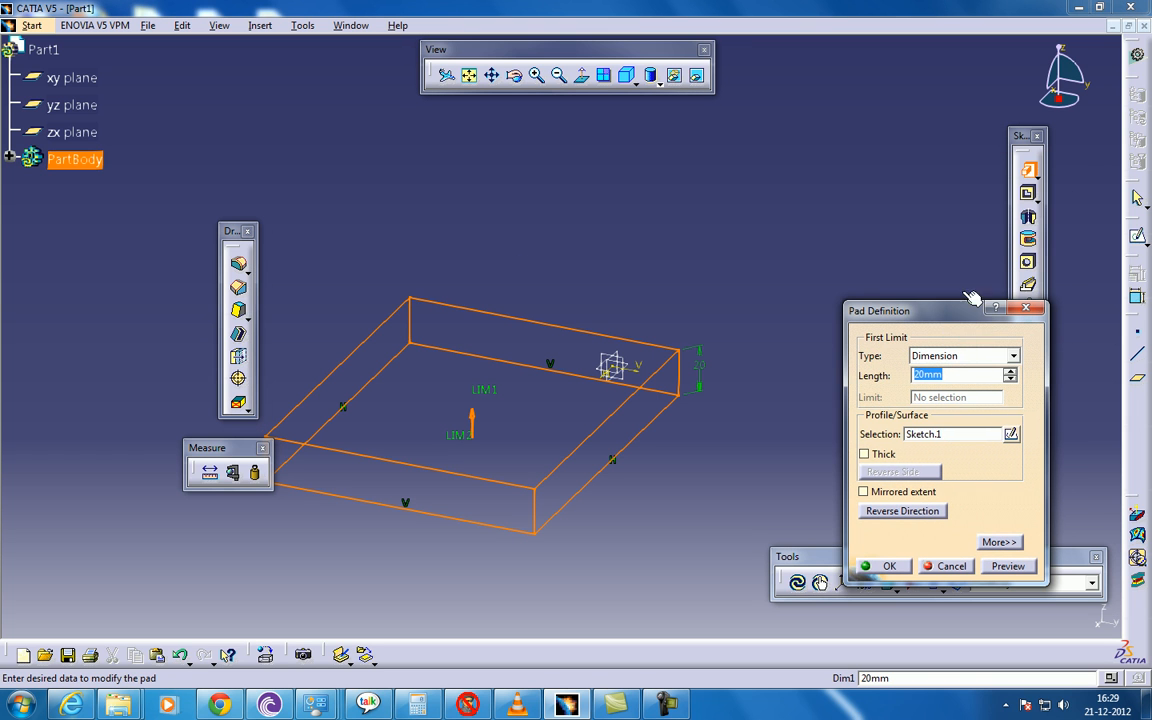
mouse_move(1008, 209)
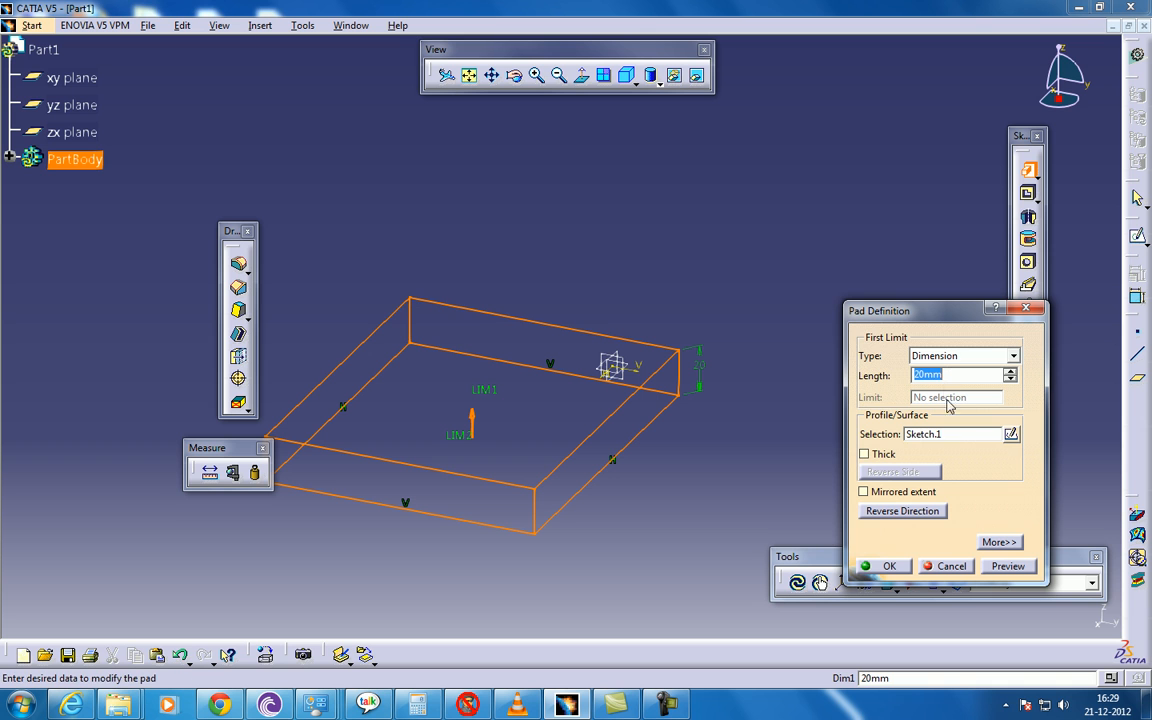
text(50)
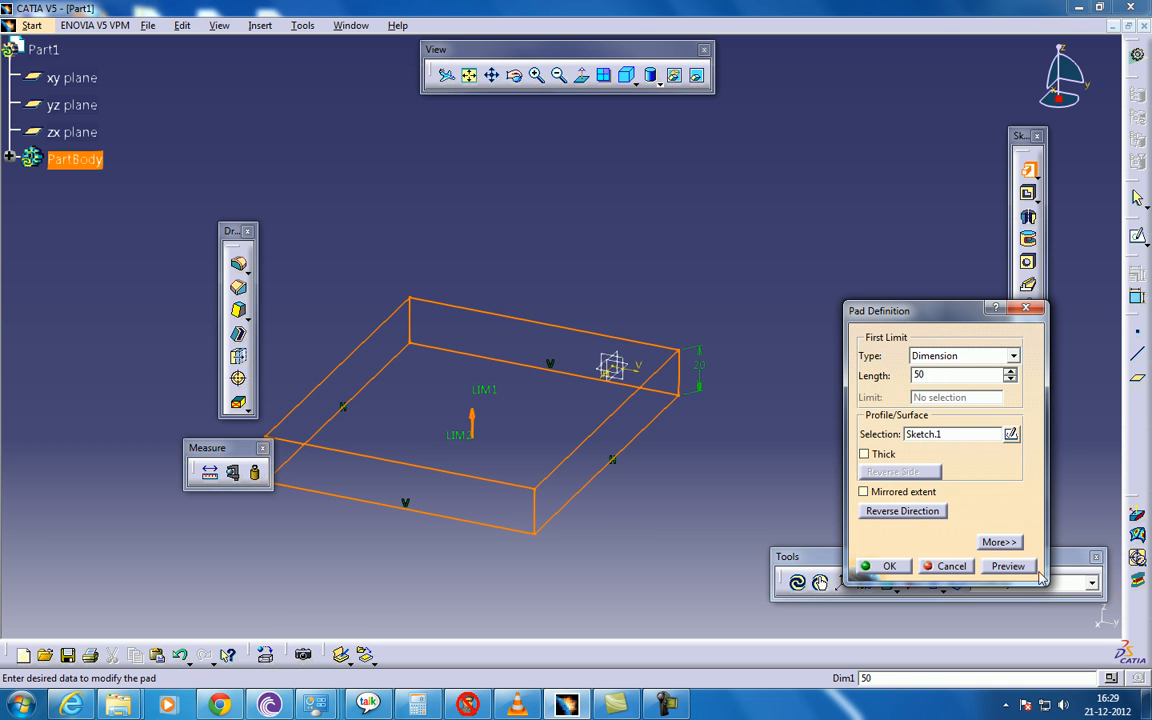
click(1008, 566)
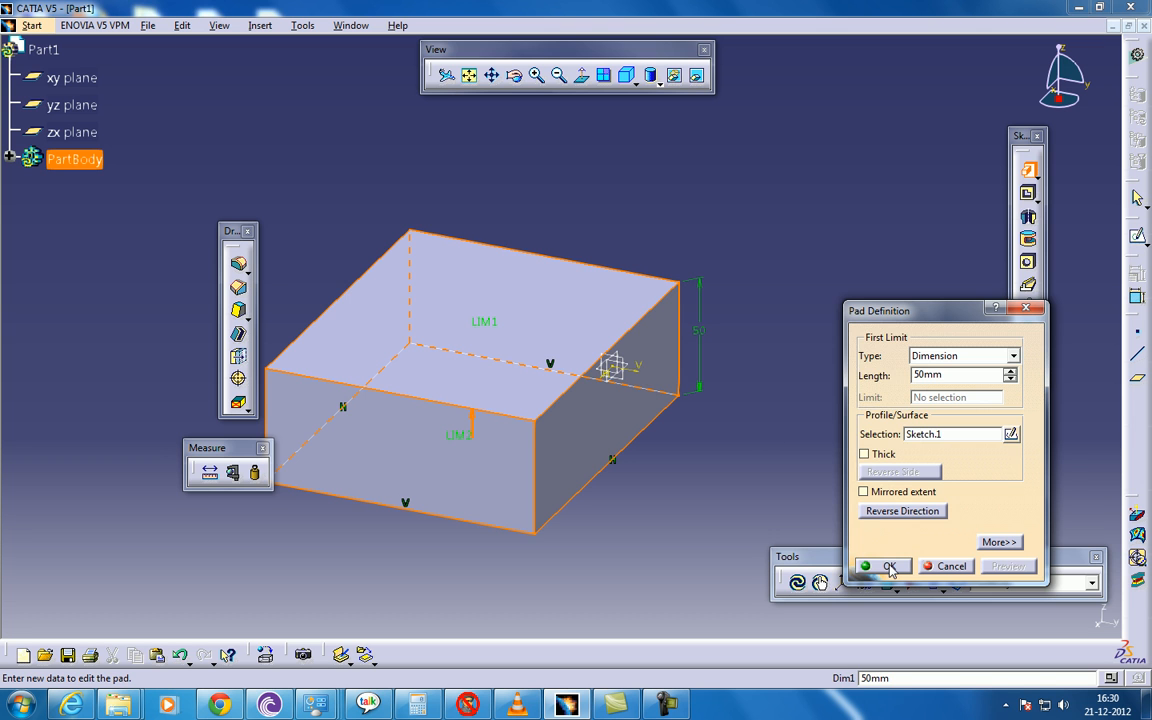
click(886, 566)
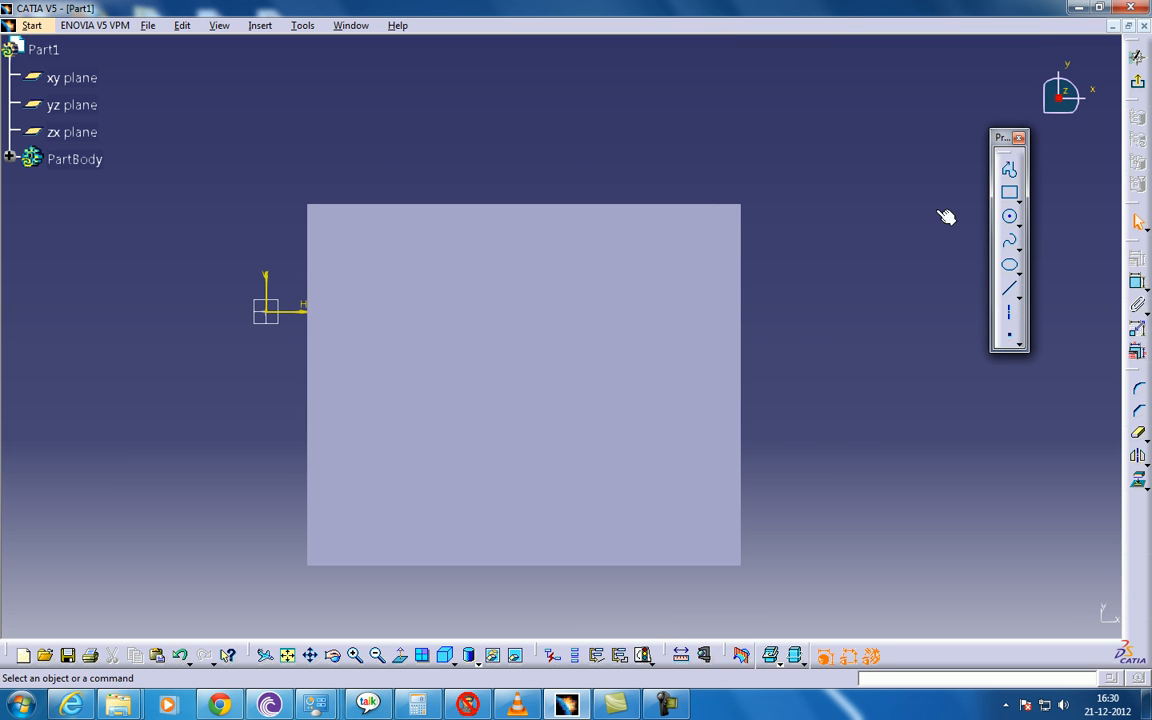
- Draw a rectangle near the upper-left corner of the block's top face
click(1009, 193)
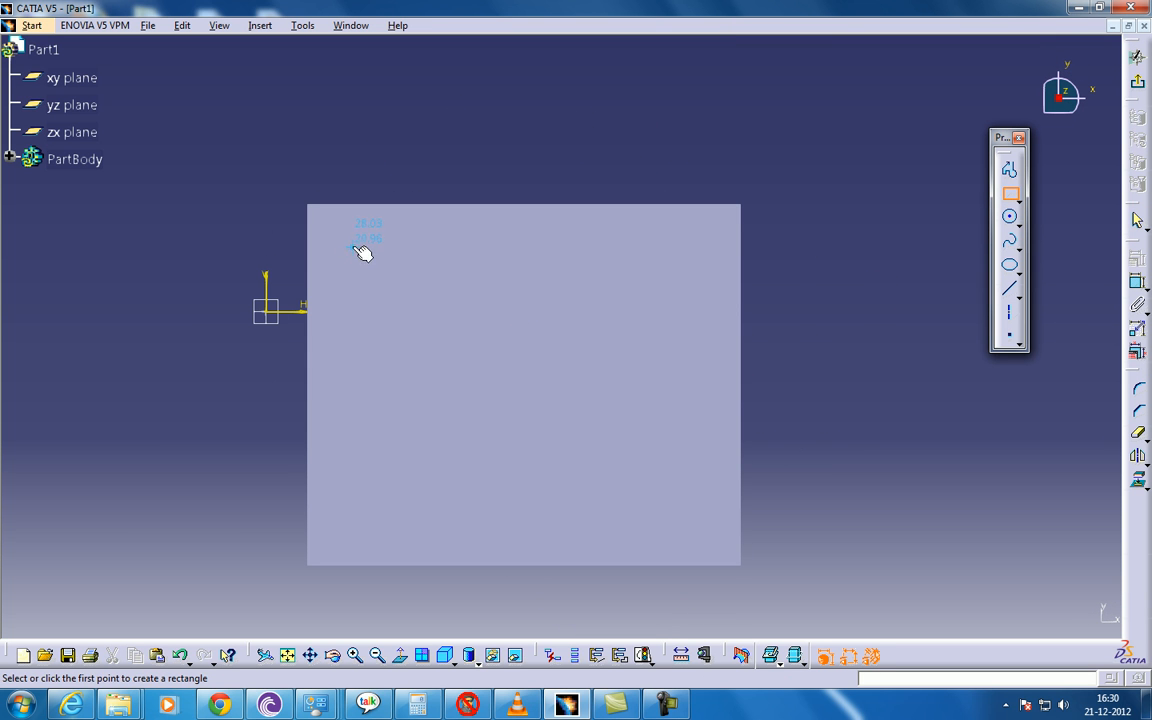
drag(353, 240, 448, 375)
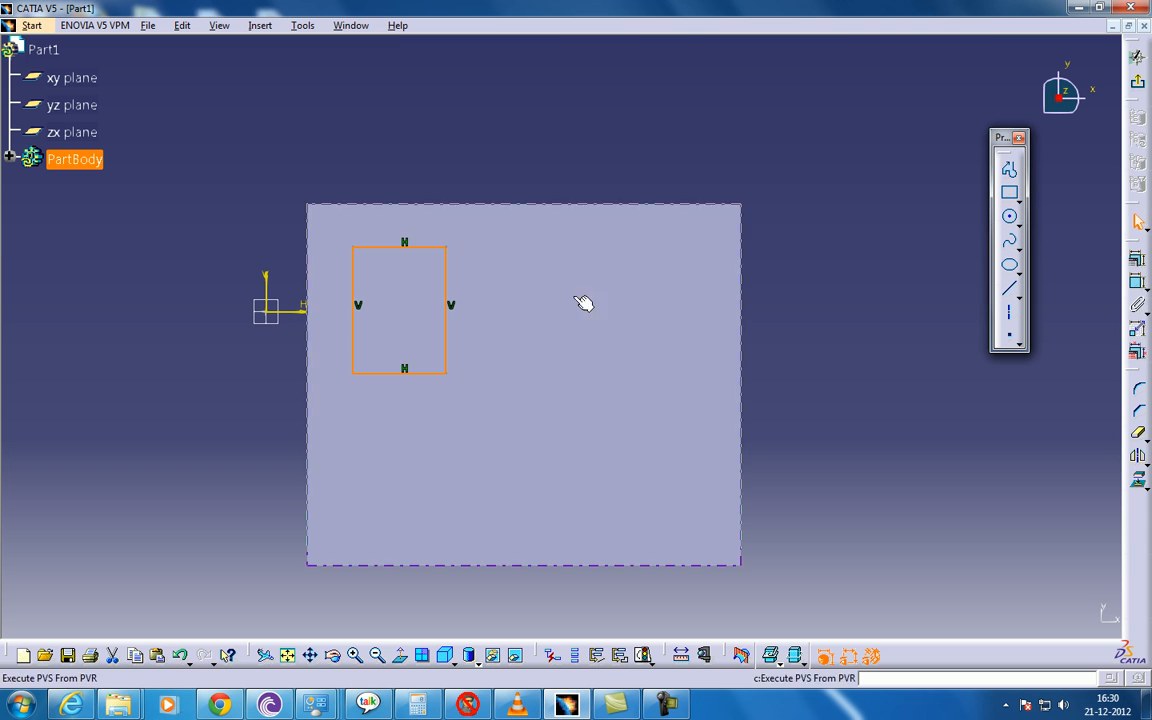
mouse_move(412, 355)
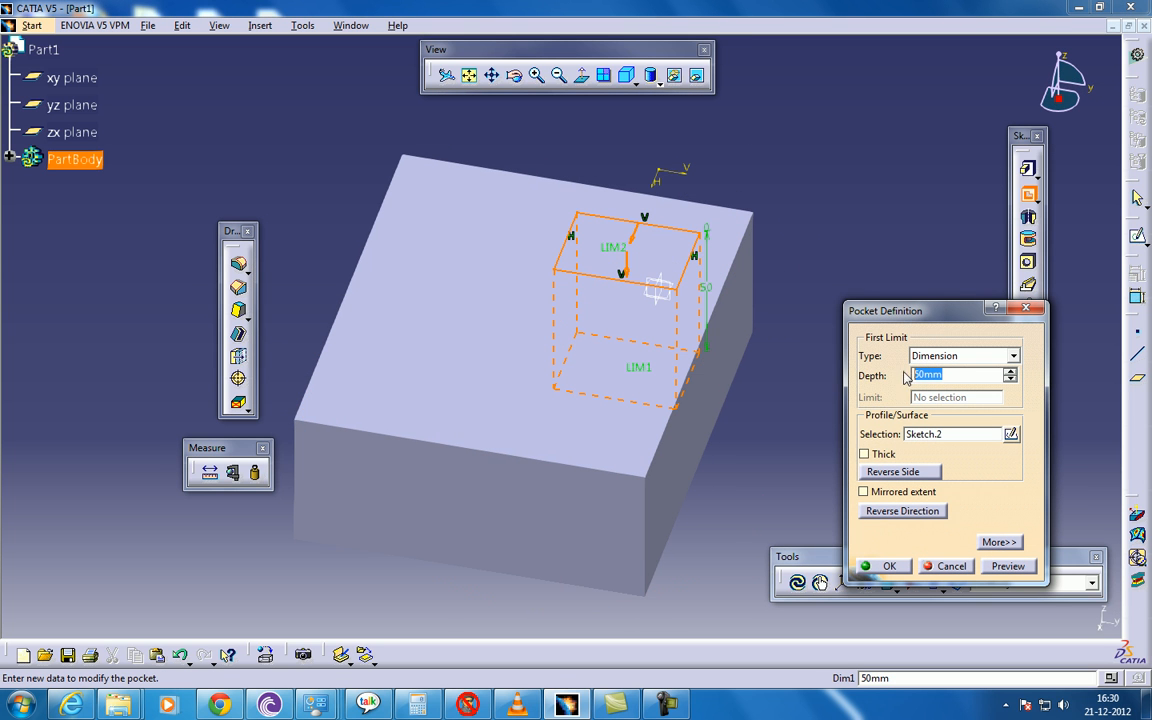
- Pocket the rectangle with a 30 mm first limit and a 10 mm second limit
text(20)
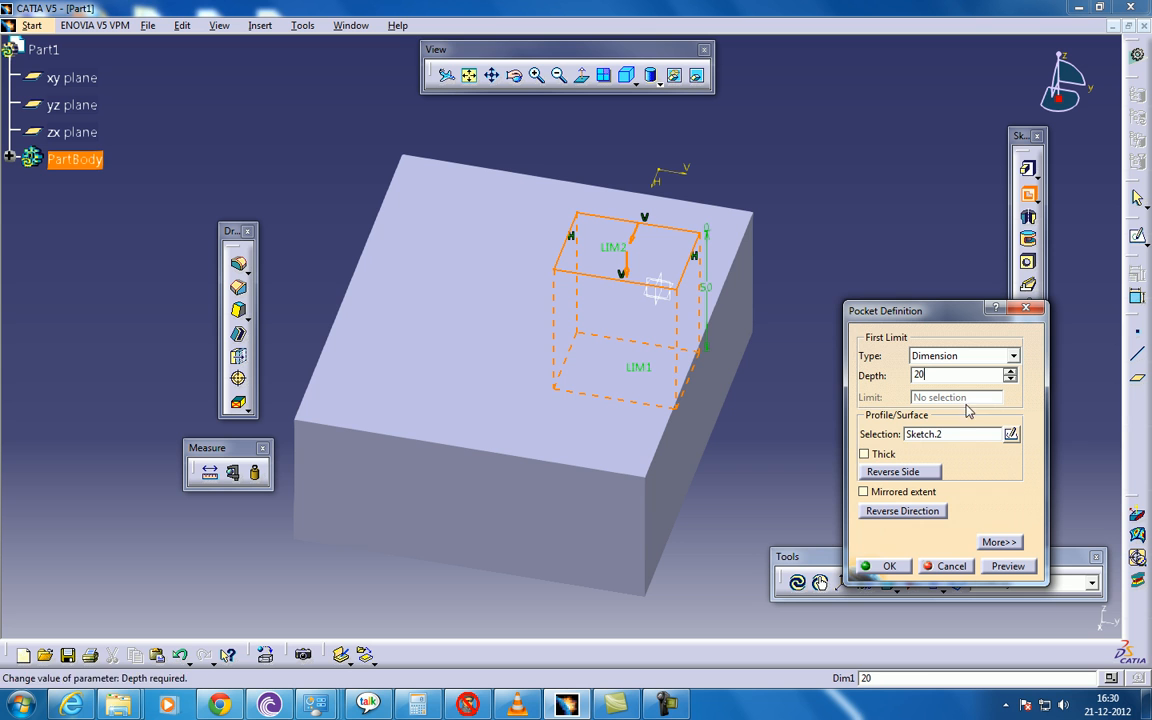
text(30)
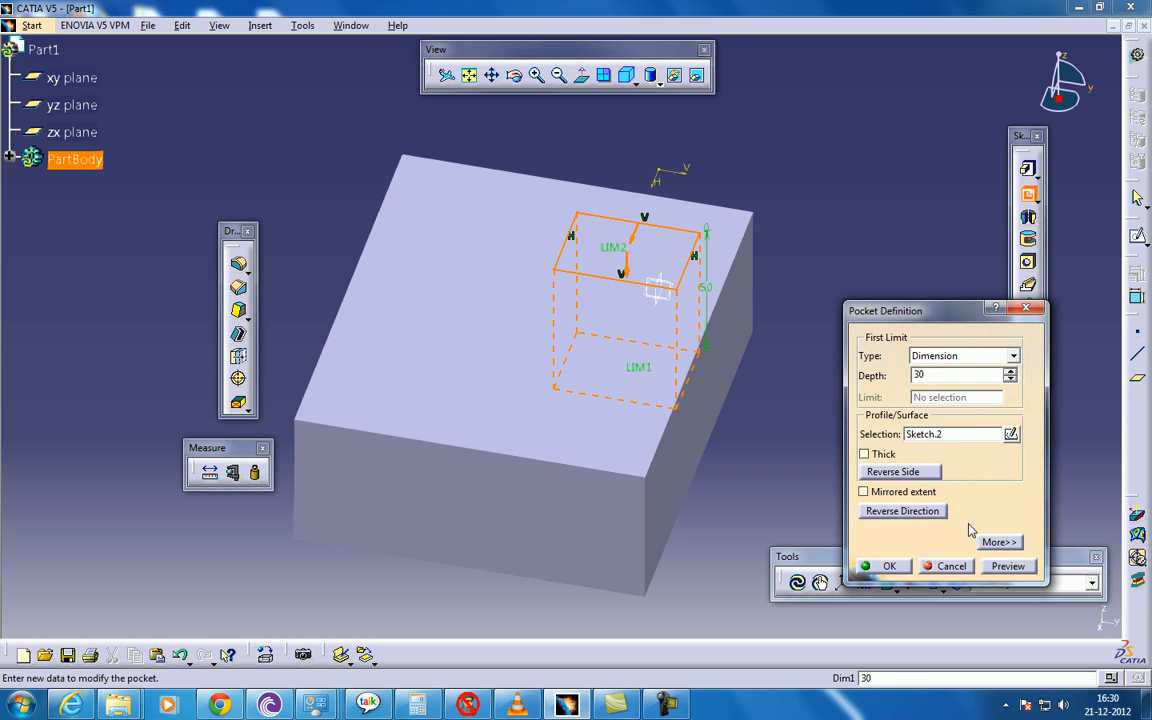
click(998, 541)
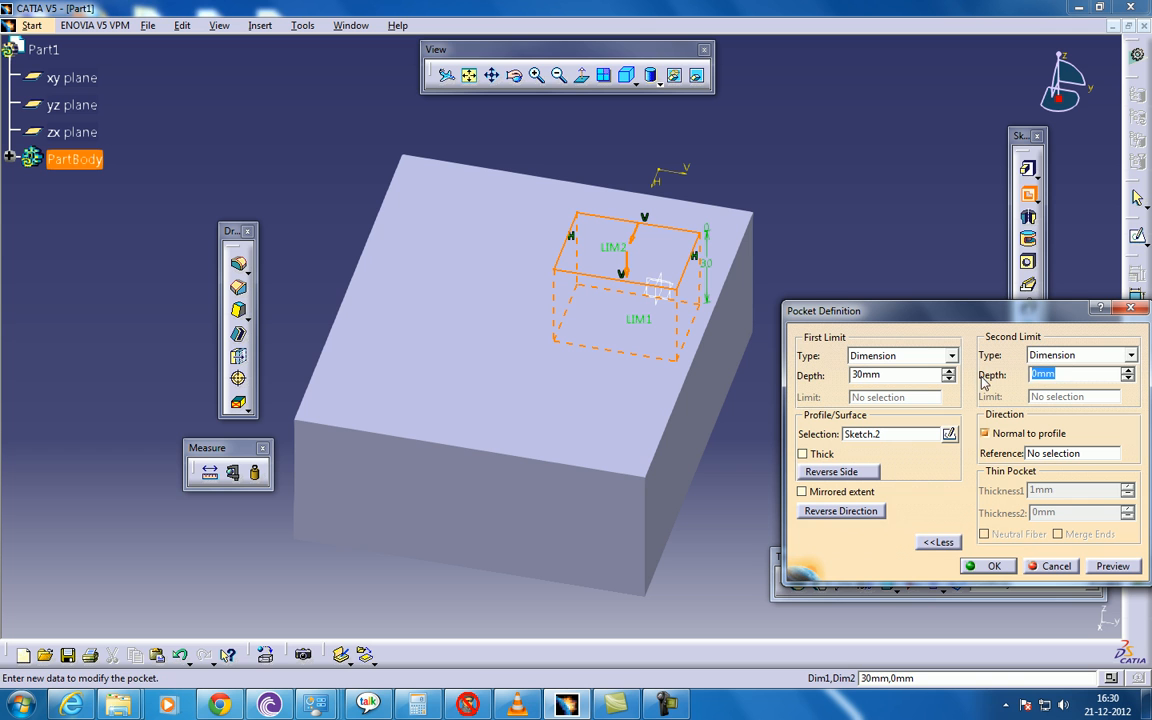
text(10mm)
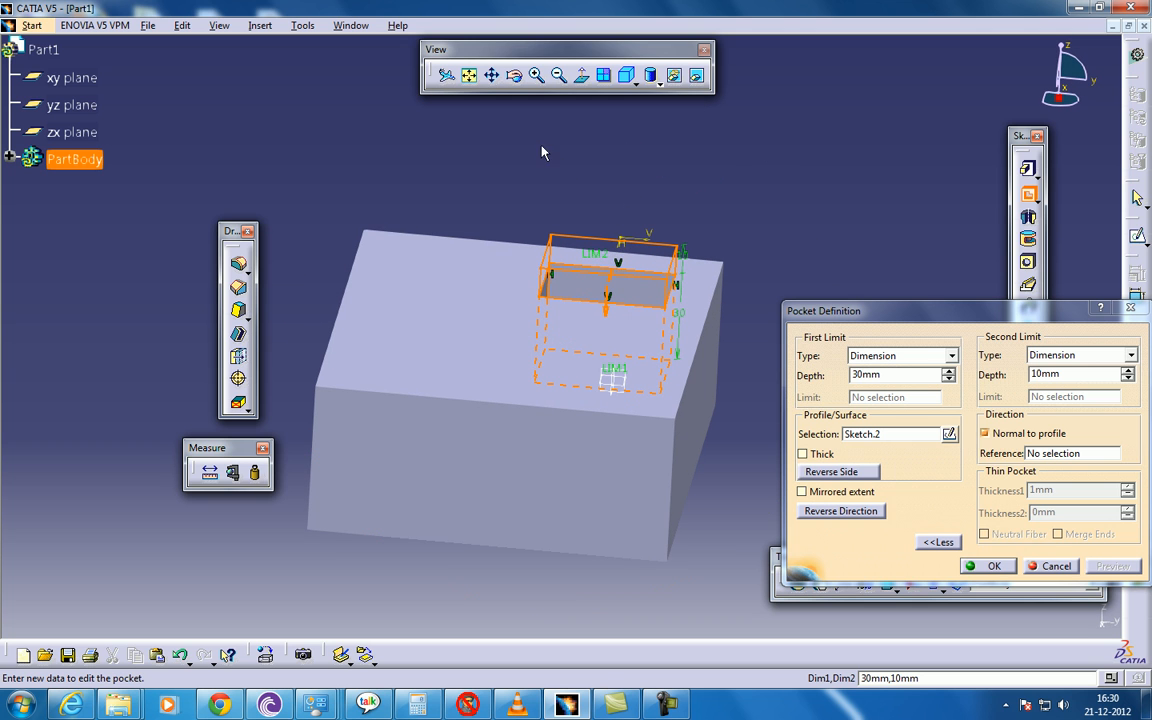
mouse_move(570, 177)
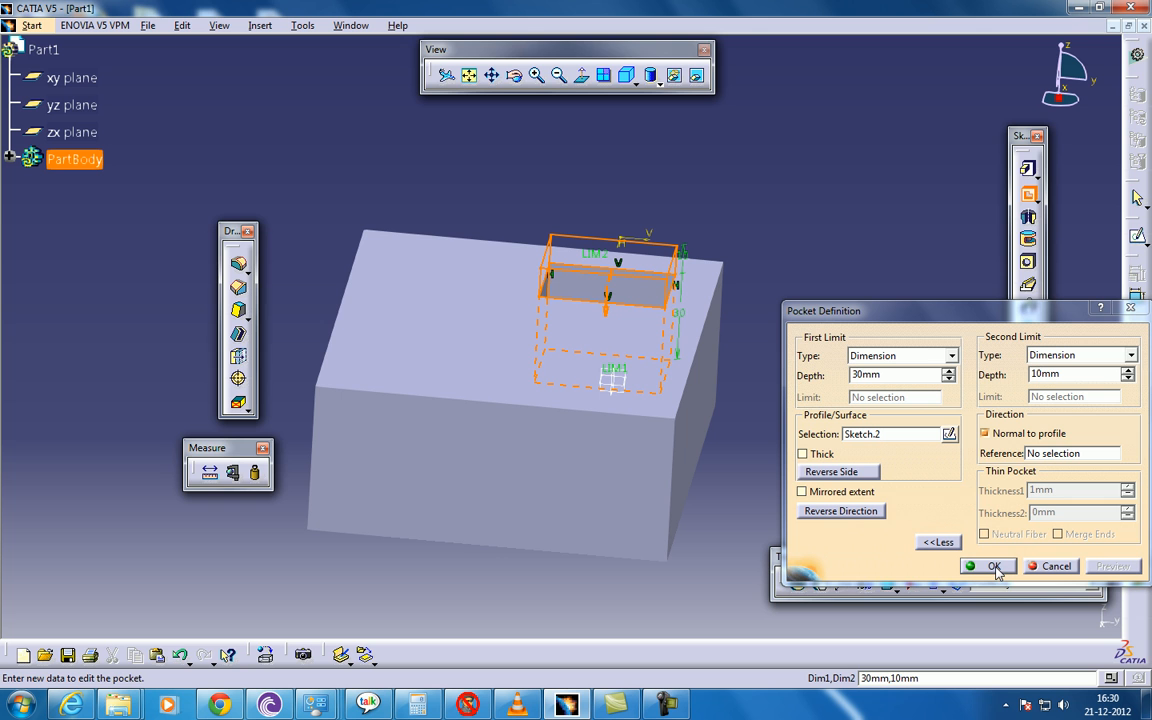
click(1065, 374)
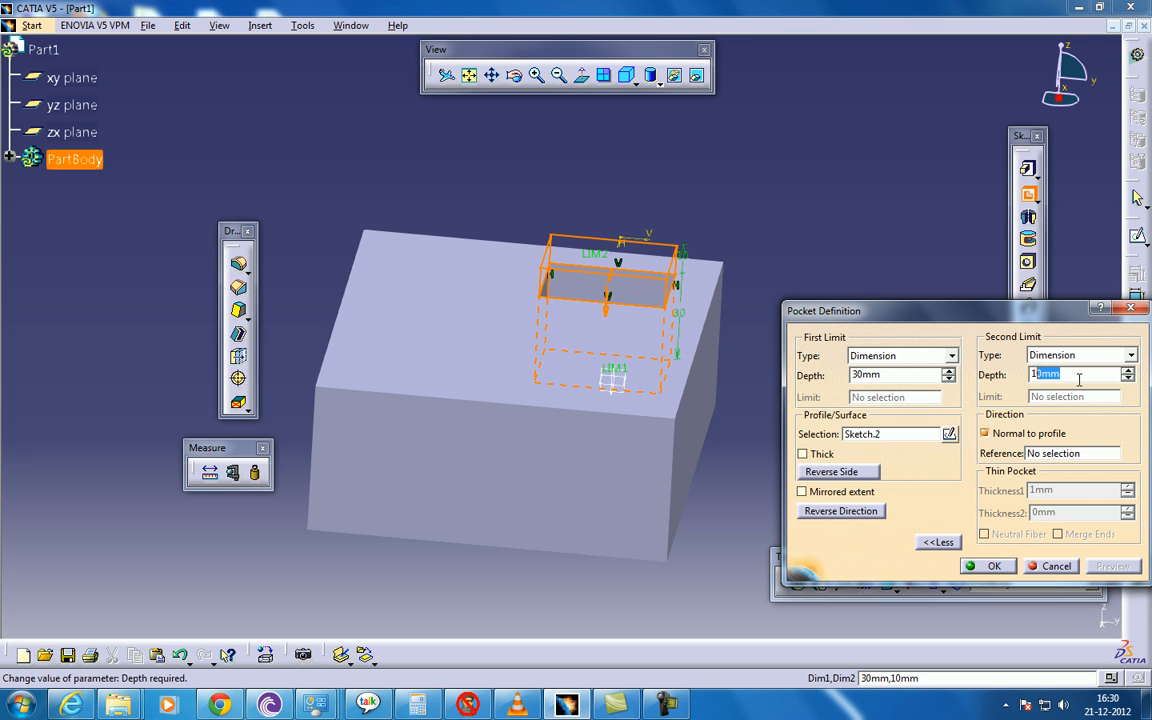
click(988, 565)
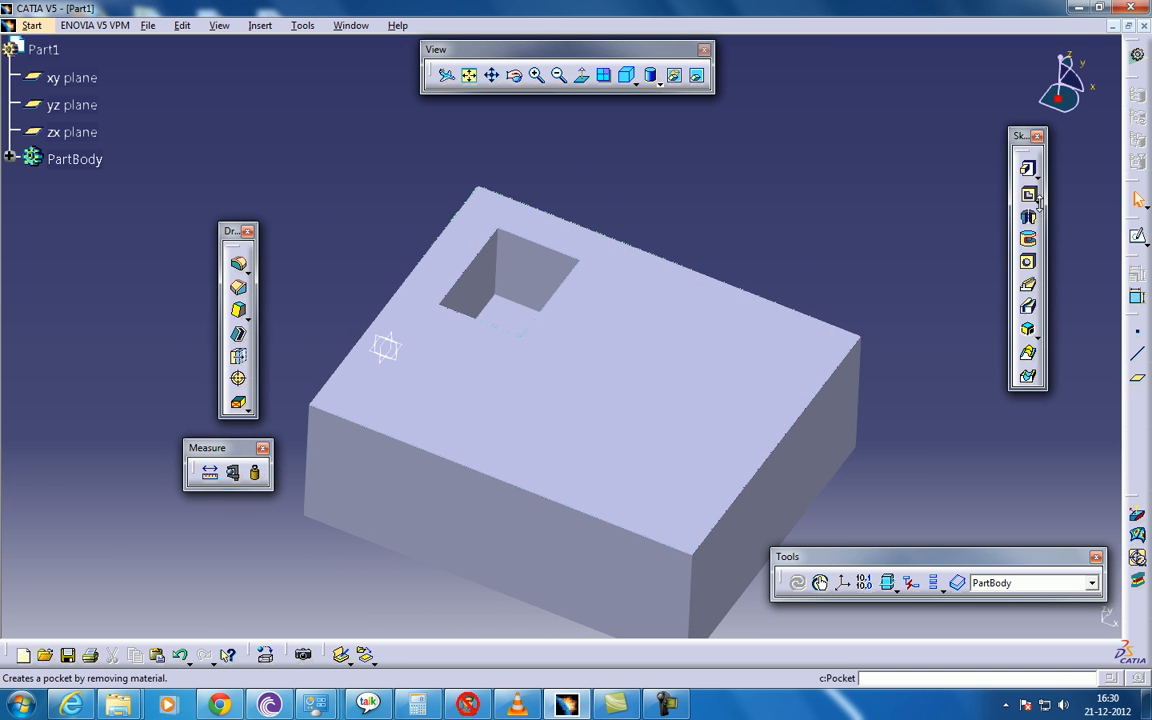
- Sketch a second rectangle beside the first pocket and use it for a drafted filleted pocket
click(1027, 194)
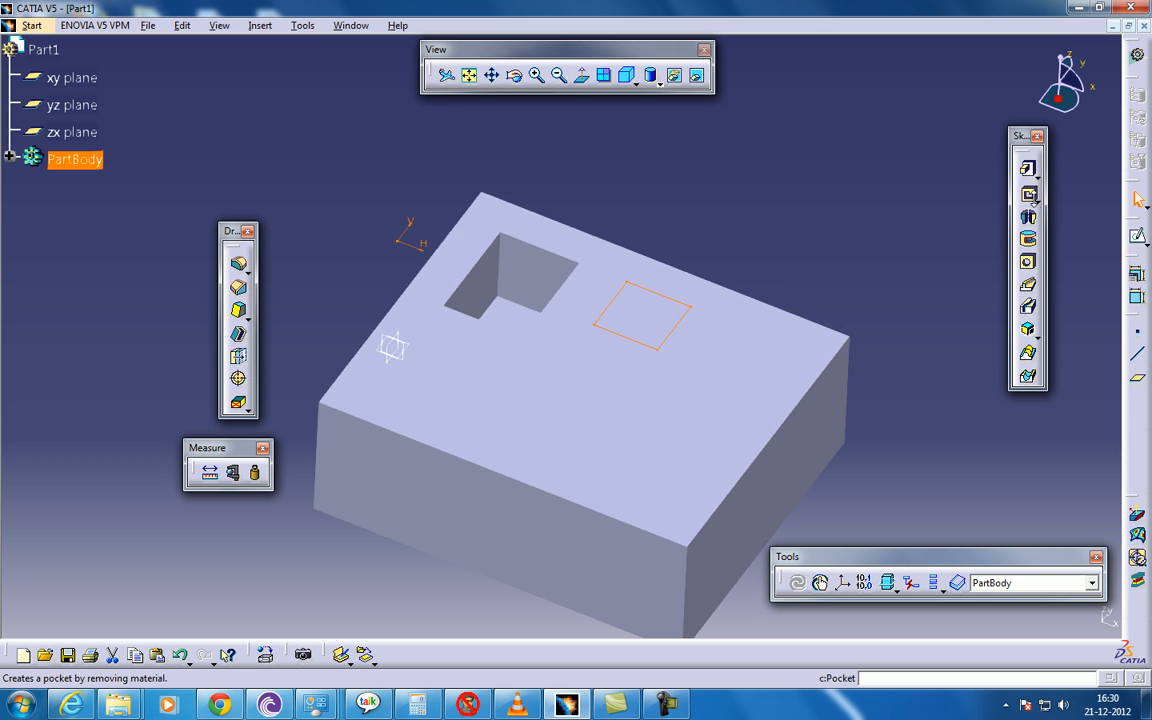
click(1026, 194)
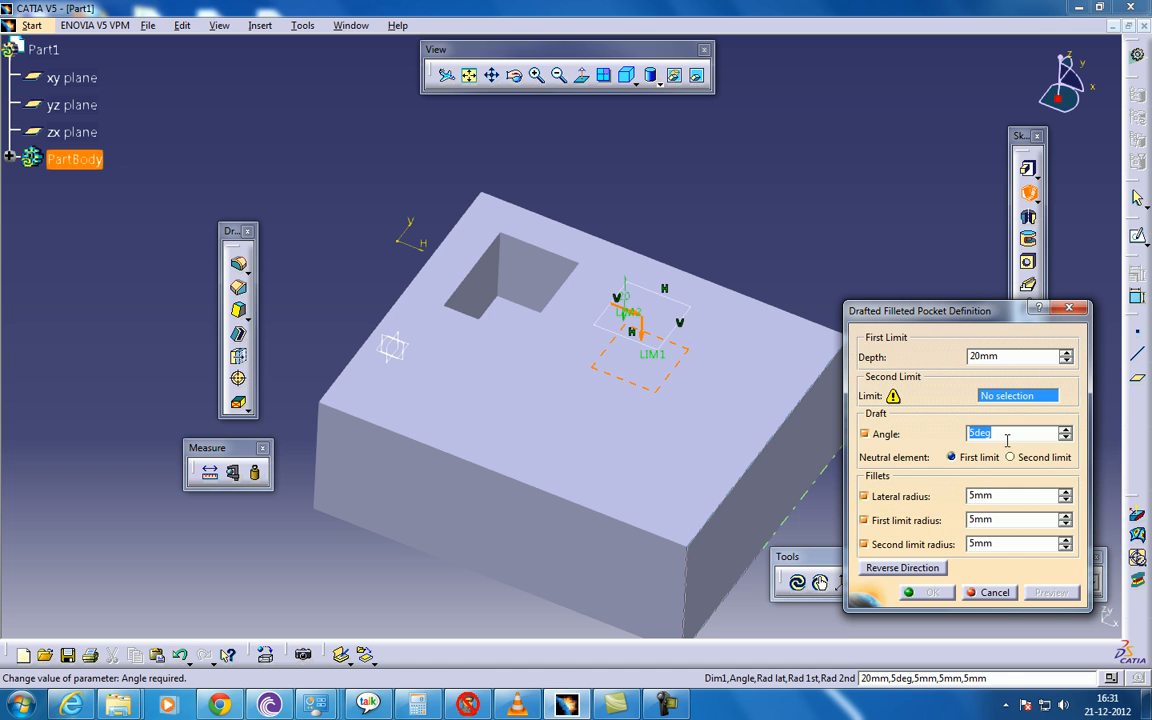
- Cut the drafted filleted pocket at 20 mm depth, 5° draft and 5 mm radii
text(5)
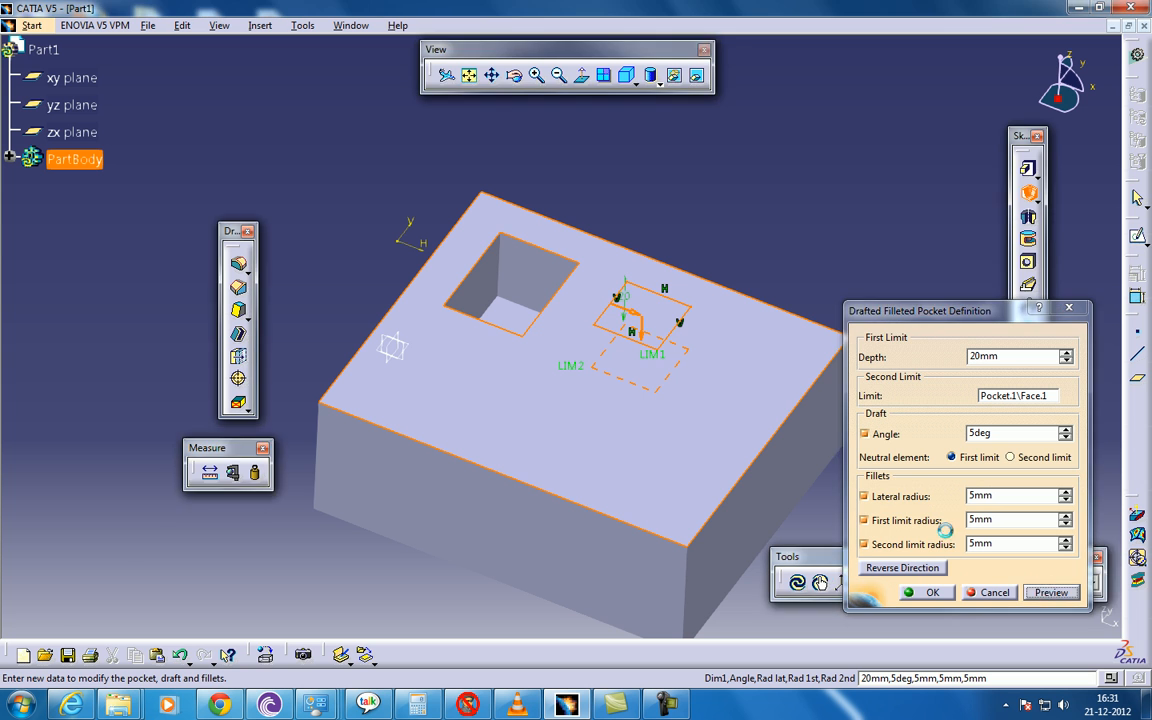
click(1050, 592)
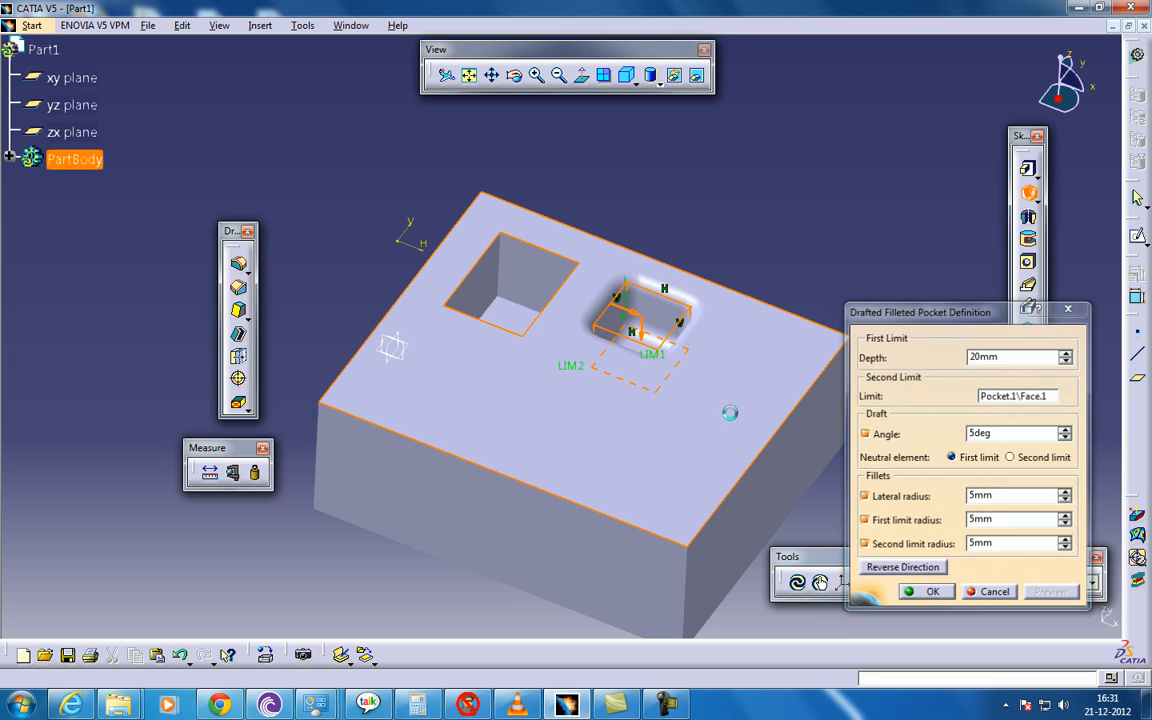
click(927, 591)
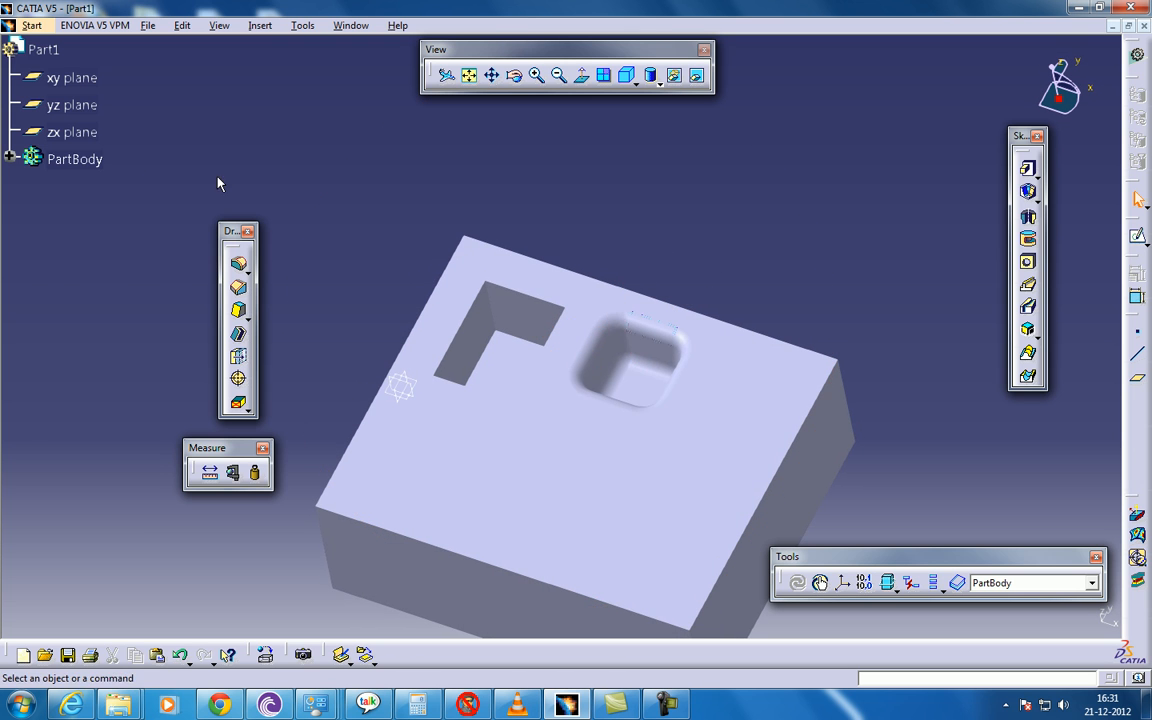
- Expand PartBody in the tree and inspect EdgeFillet.1's radius definition
click(92, 296)
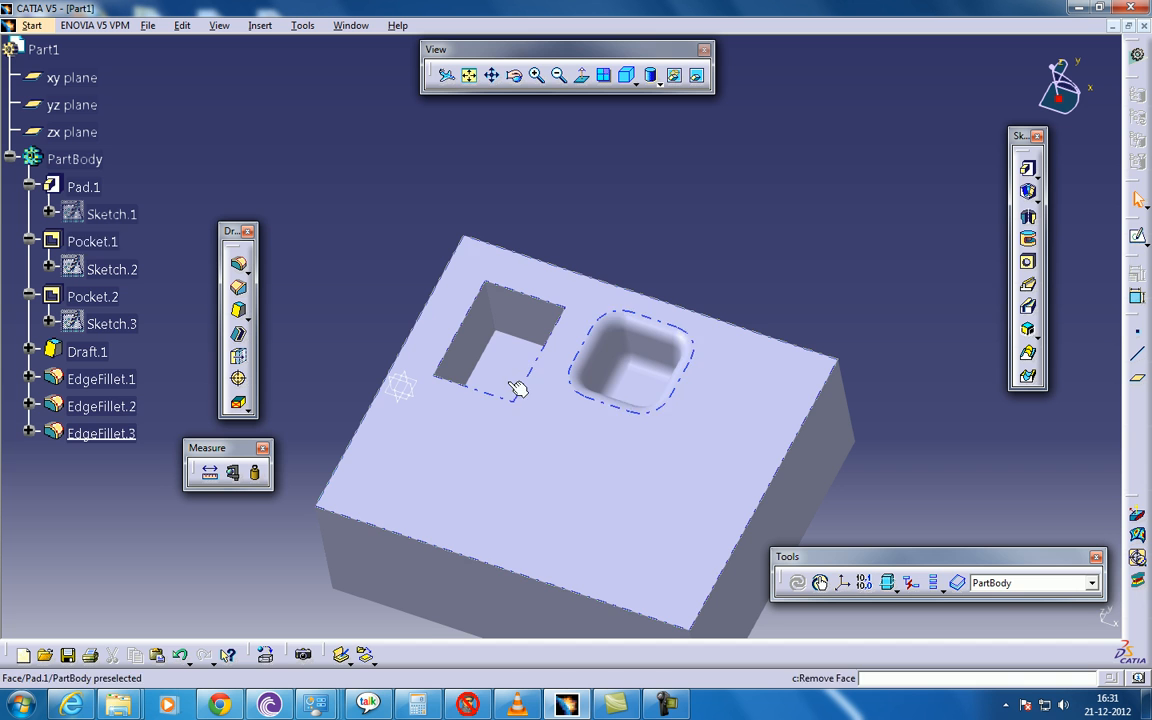
click(100, 378)
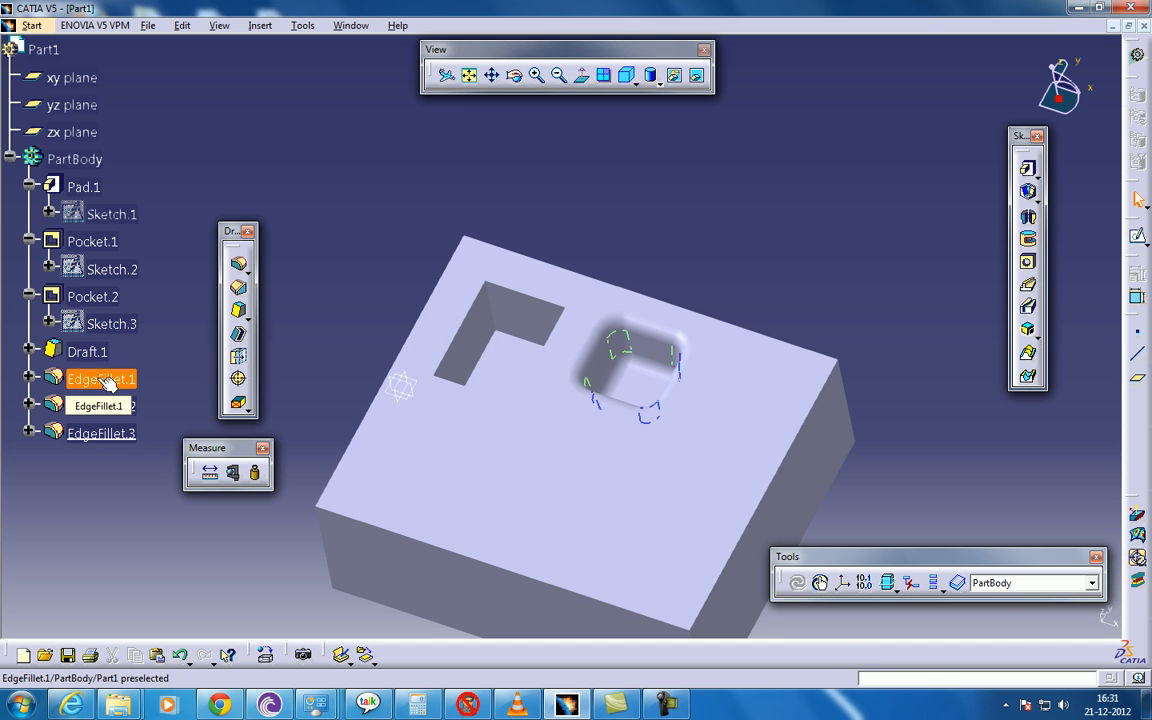
double_click(100, 378)
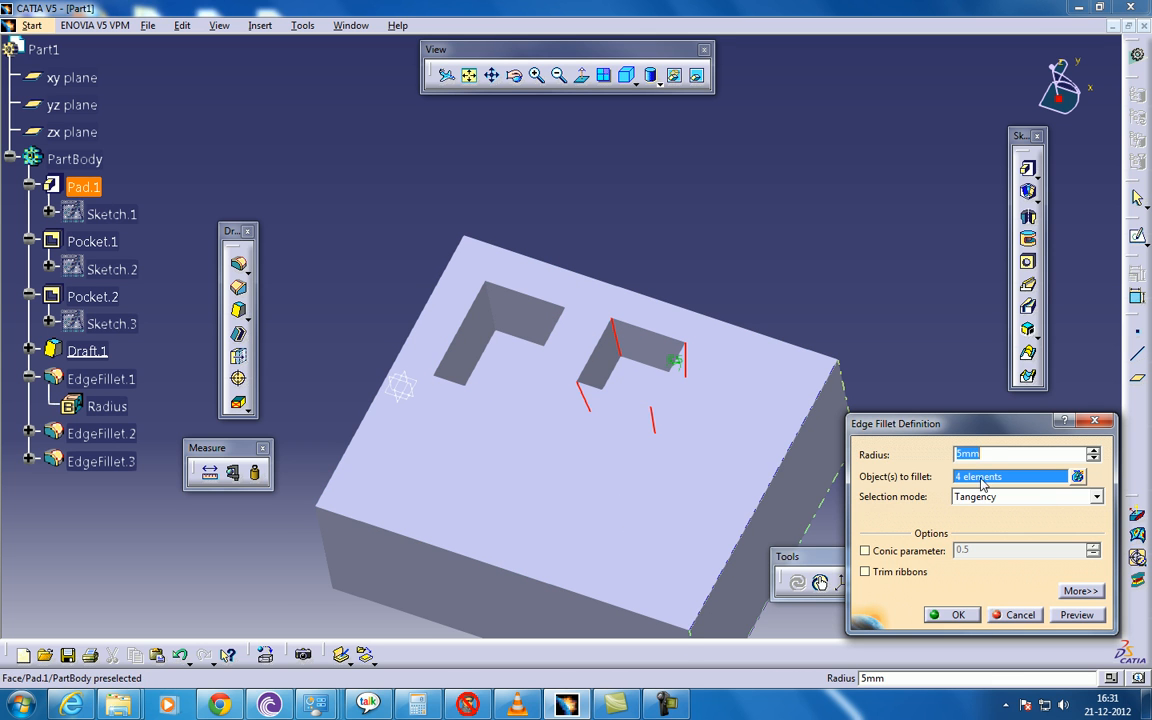
mouse_move(909, 451)
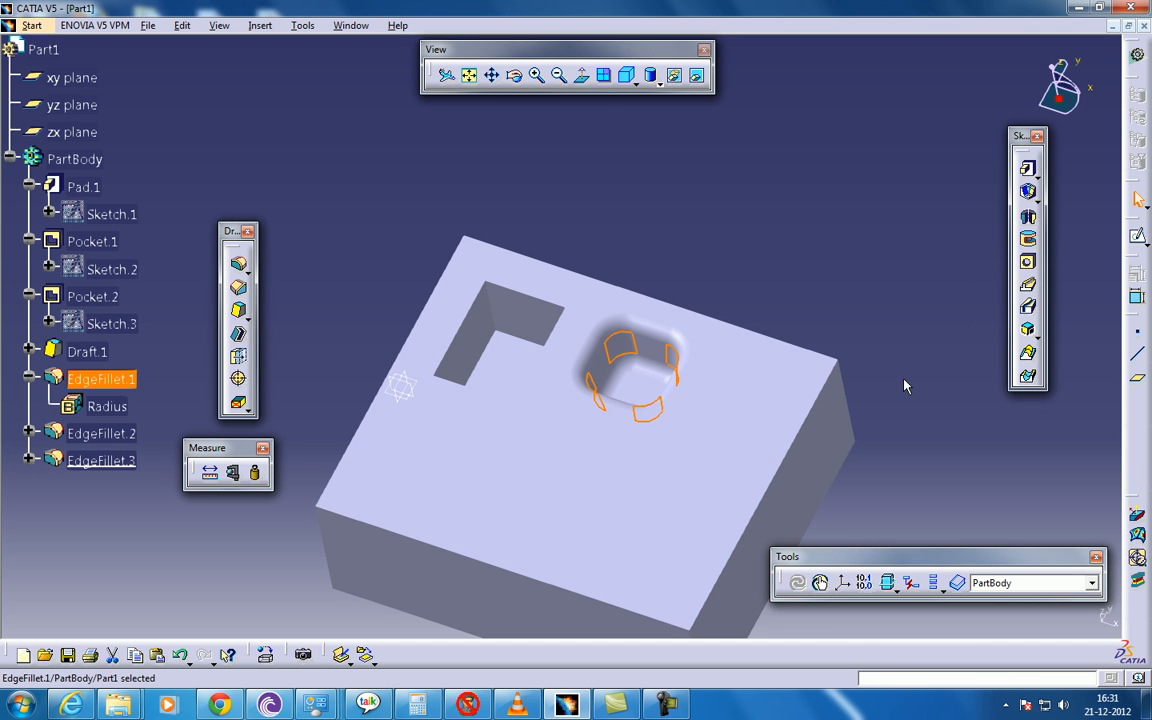
click(750, 270)
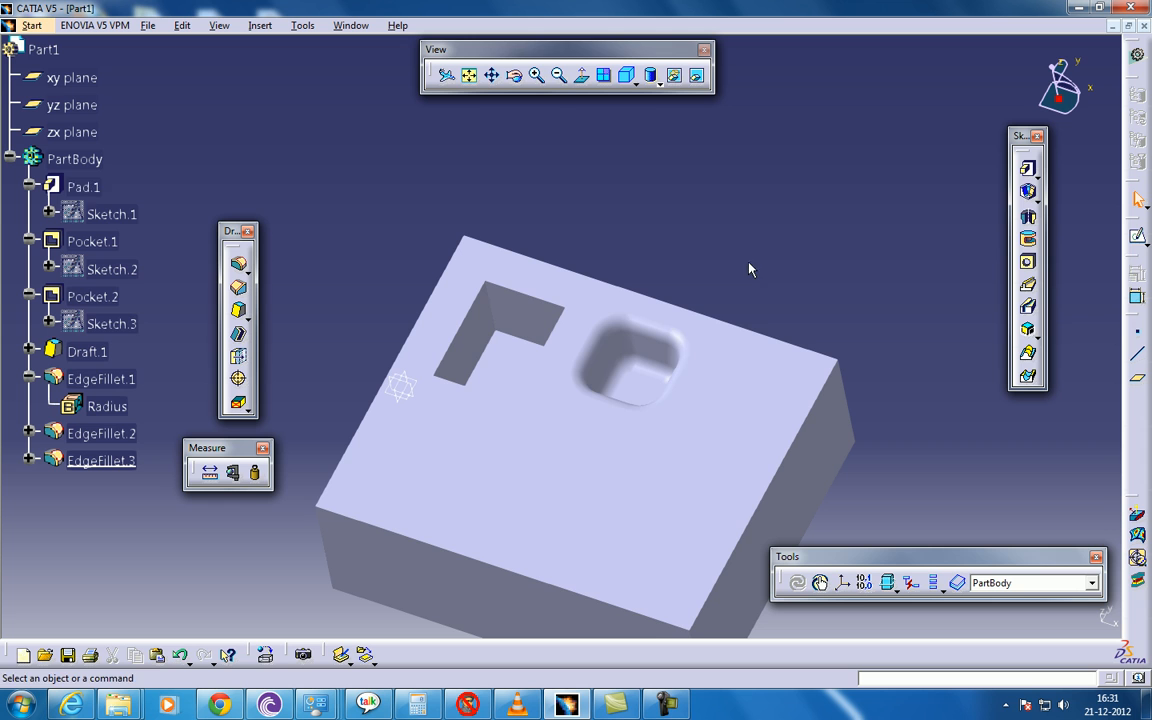
- Edit the EdgeFillet.2 and EdgeFillet.3 radii, setting the rim fillet to 3 mm
click(100, 433)
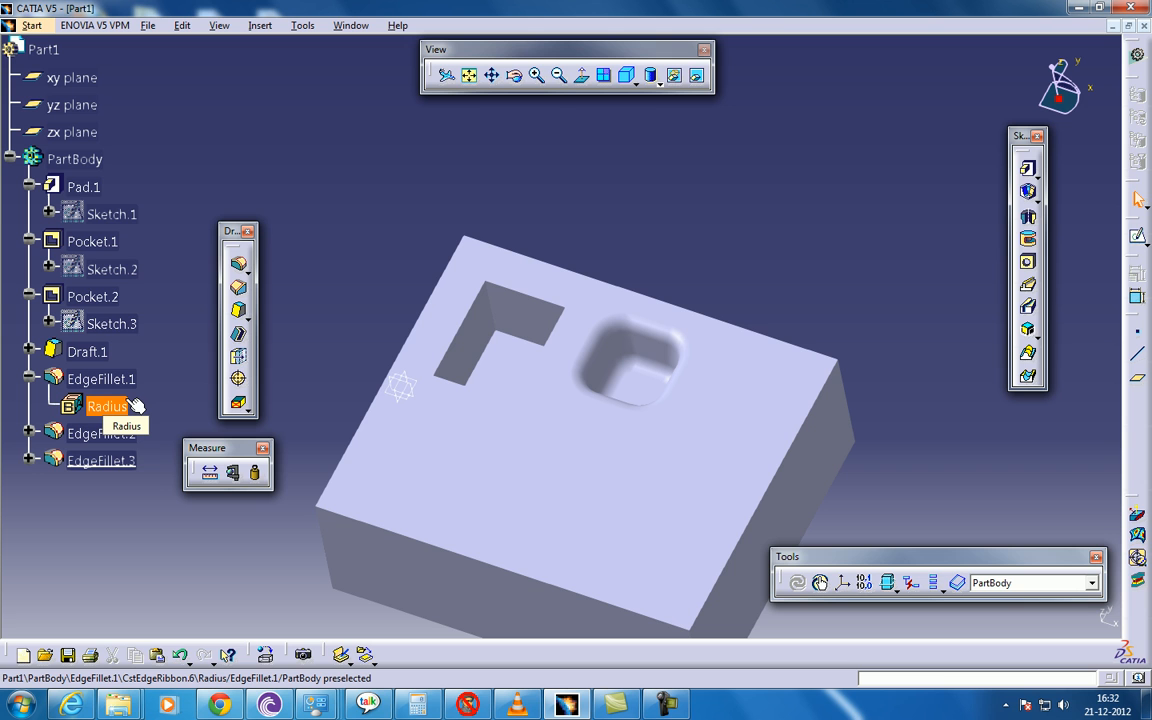
mouse_move(140, 398)
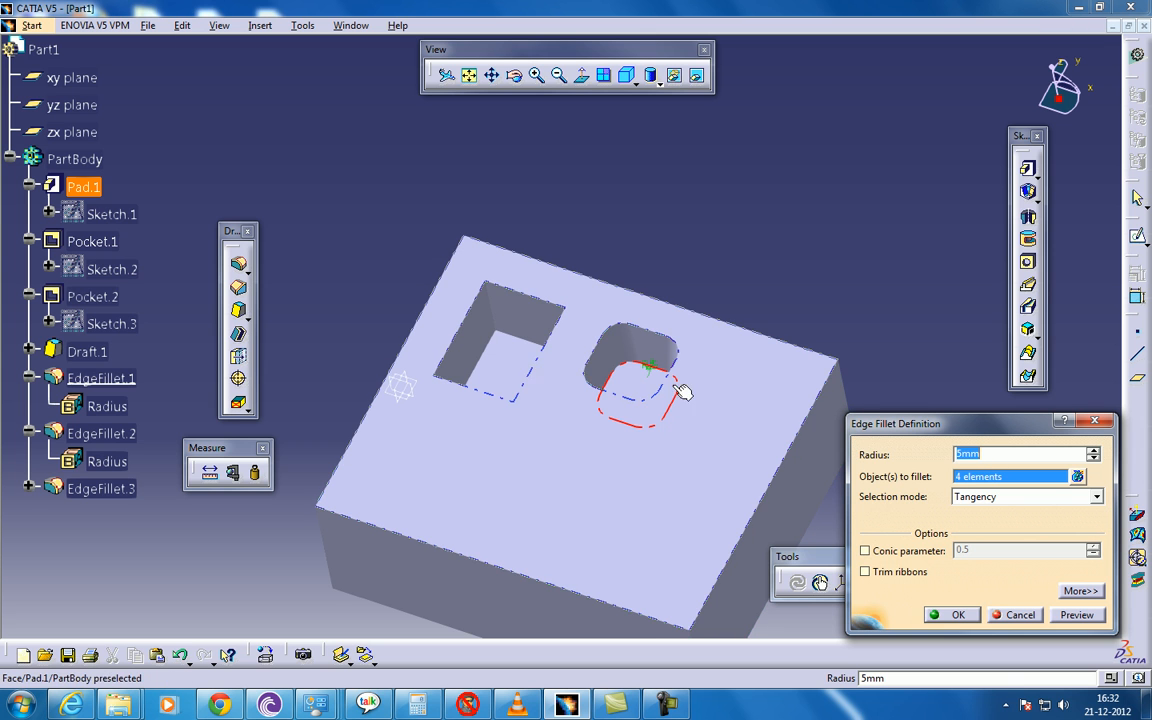
click(995, 454)
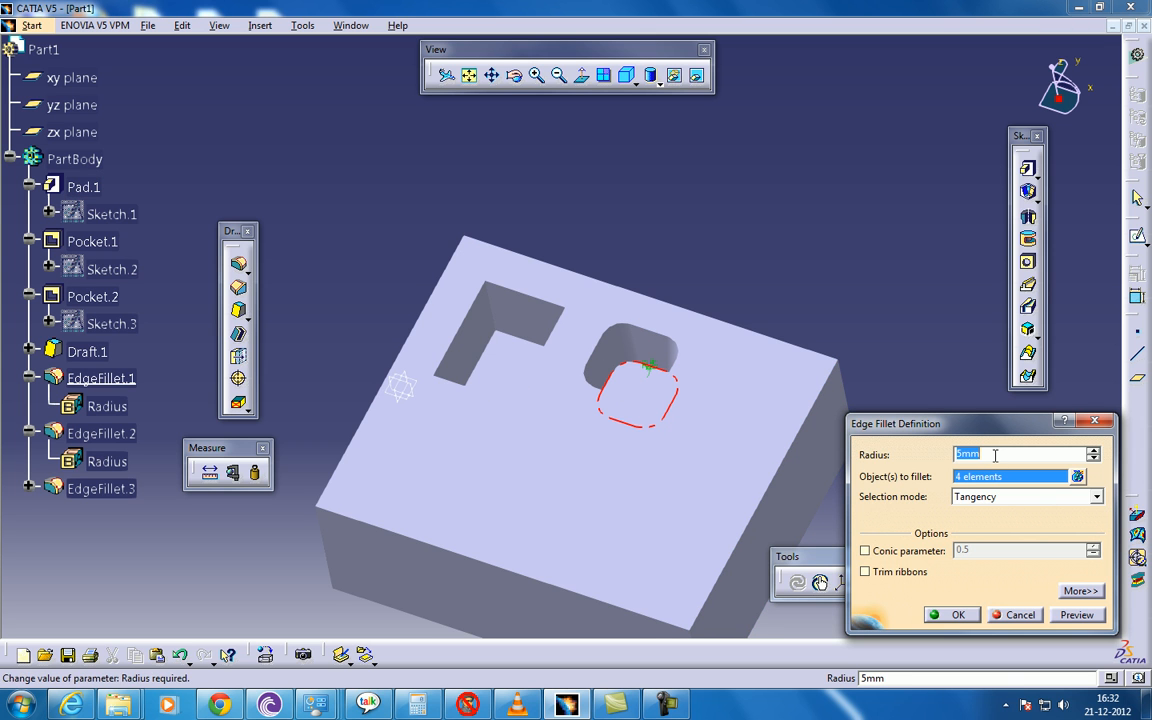
text(4)
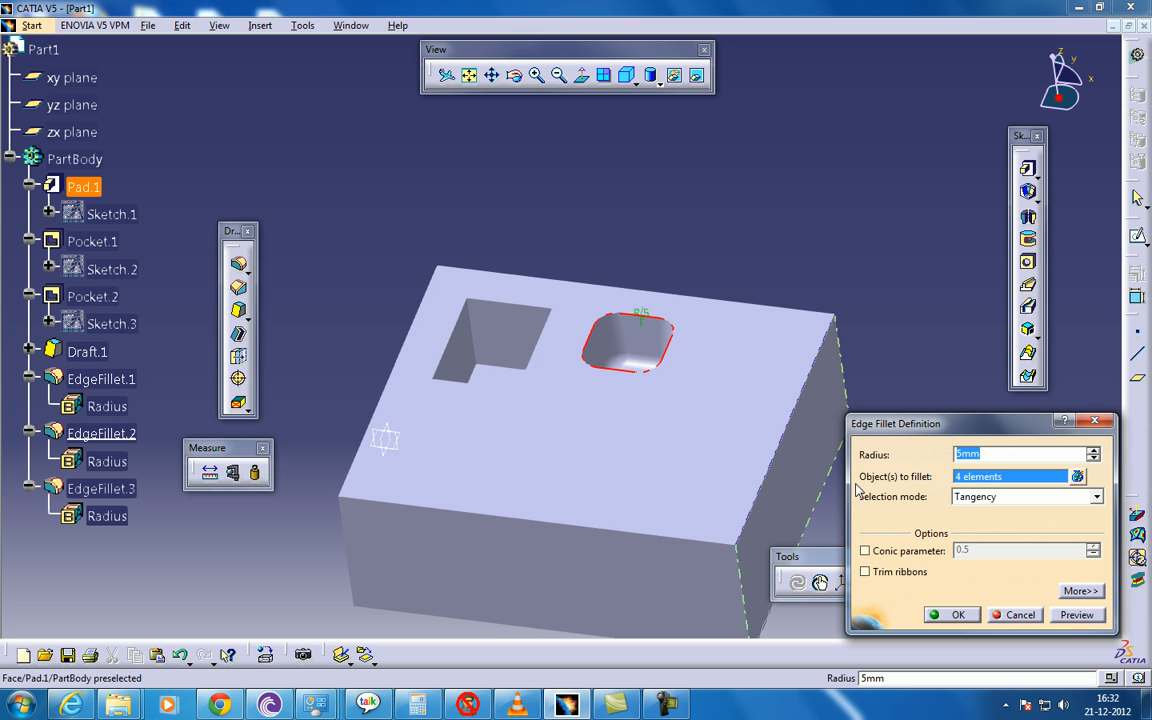
text(3)
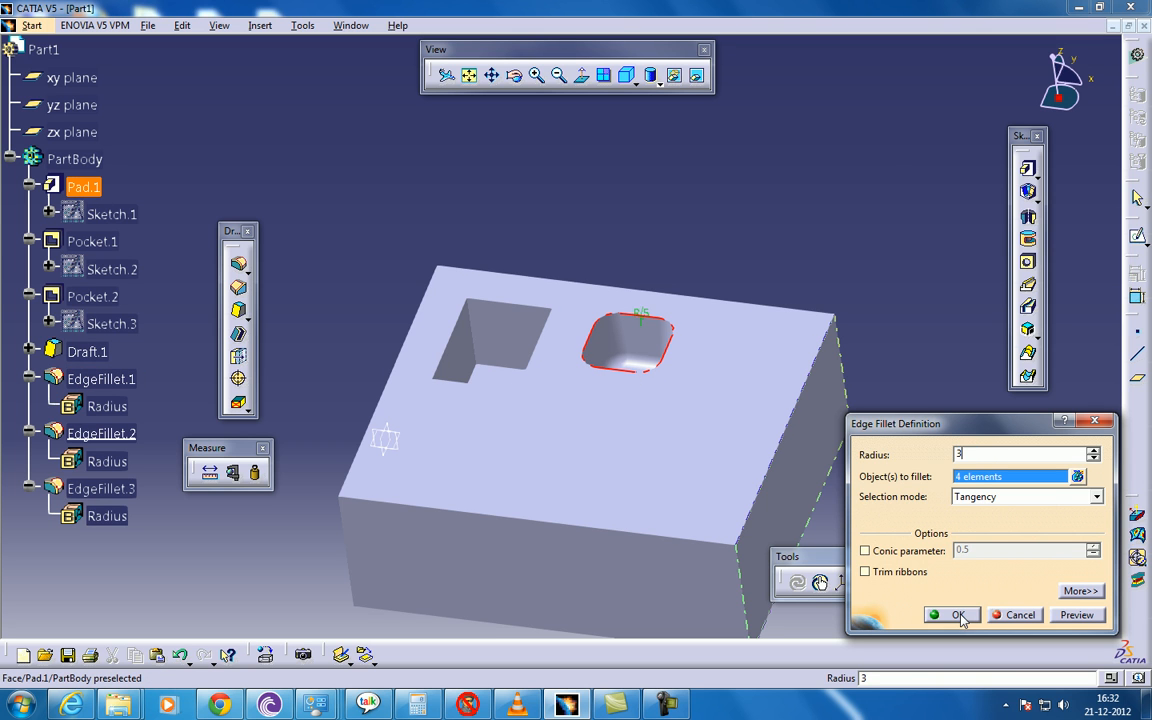
click(953, 615)
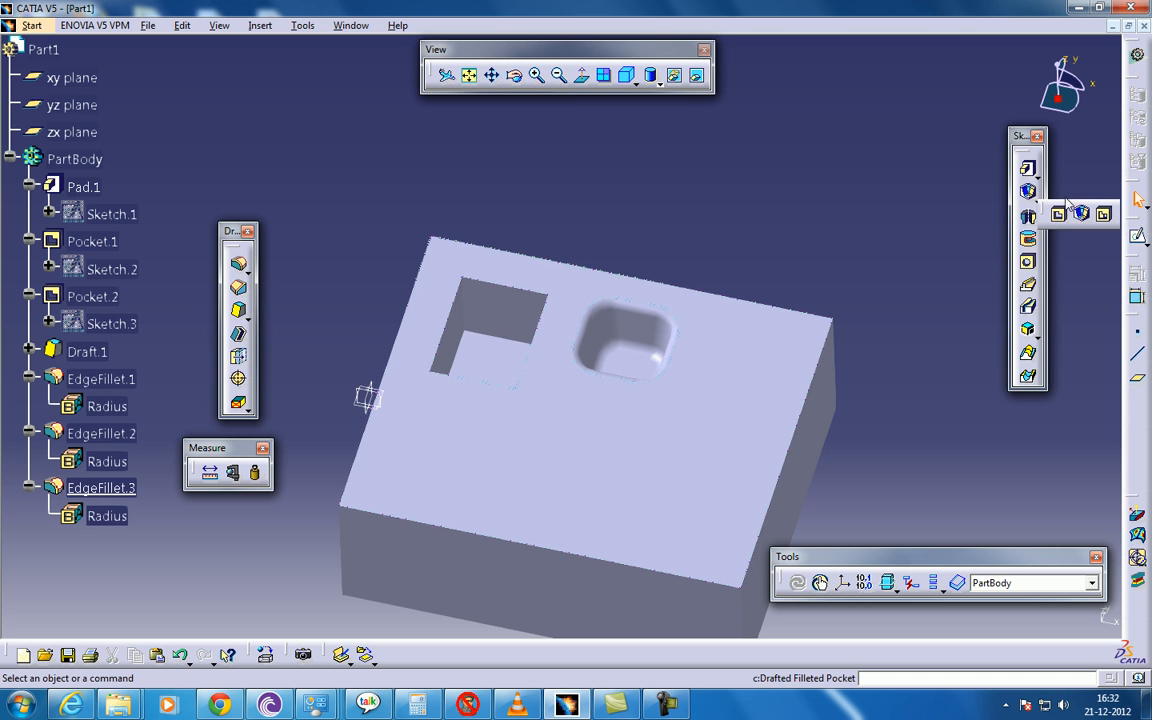
mouse_move(1036, 172)
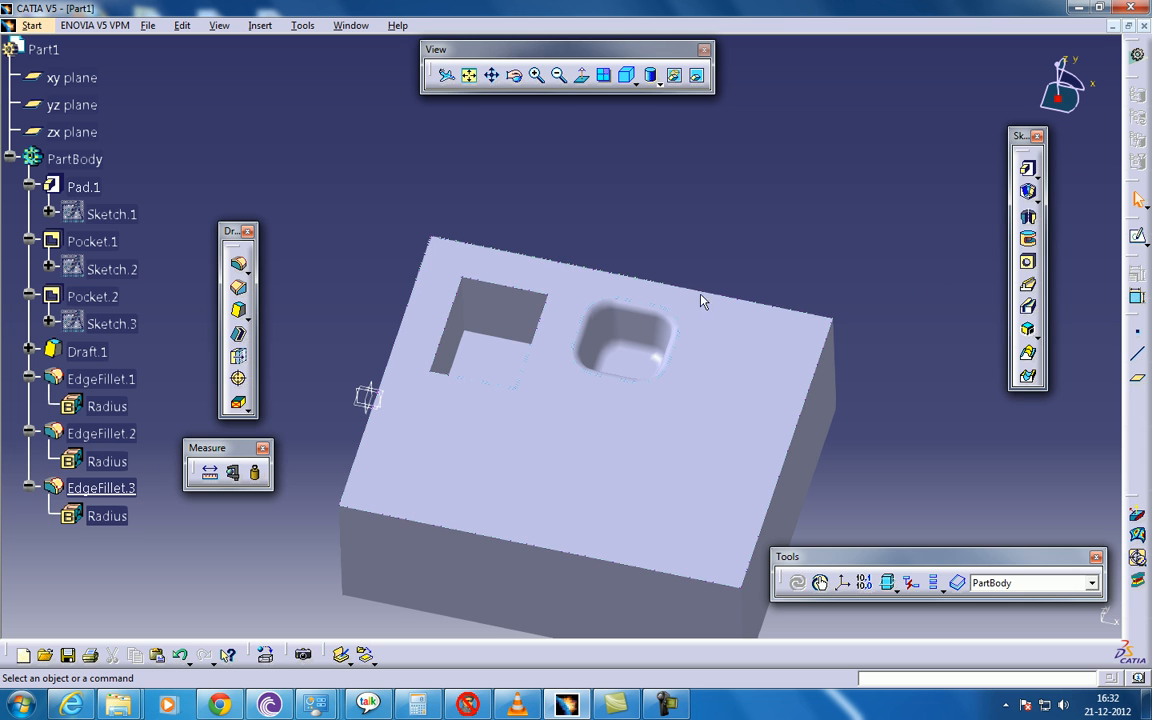
mouse_move(663, 470)
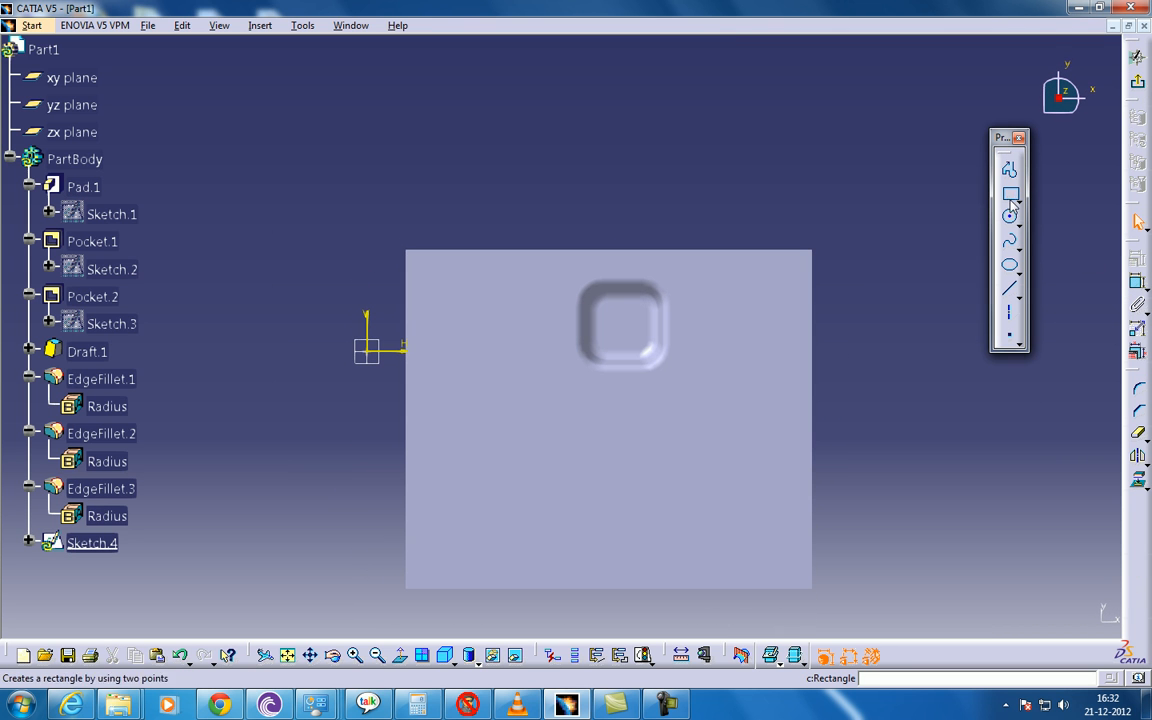
- Draw three small rectangles across the lower half of the top-face sketch
drag(462, 445, 520, 505)
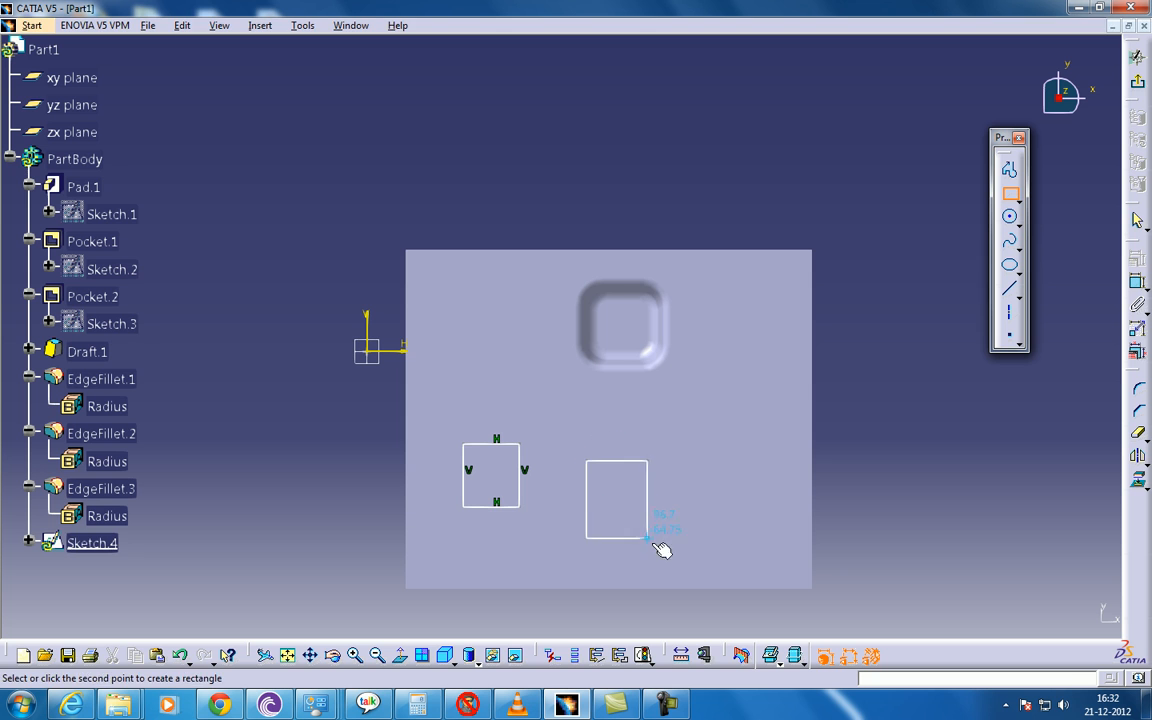
click(649, 538)
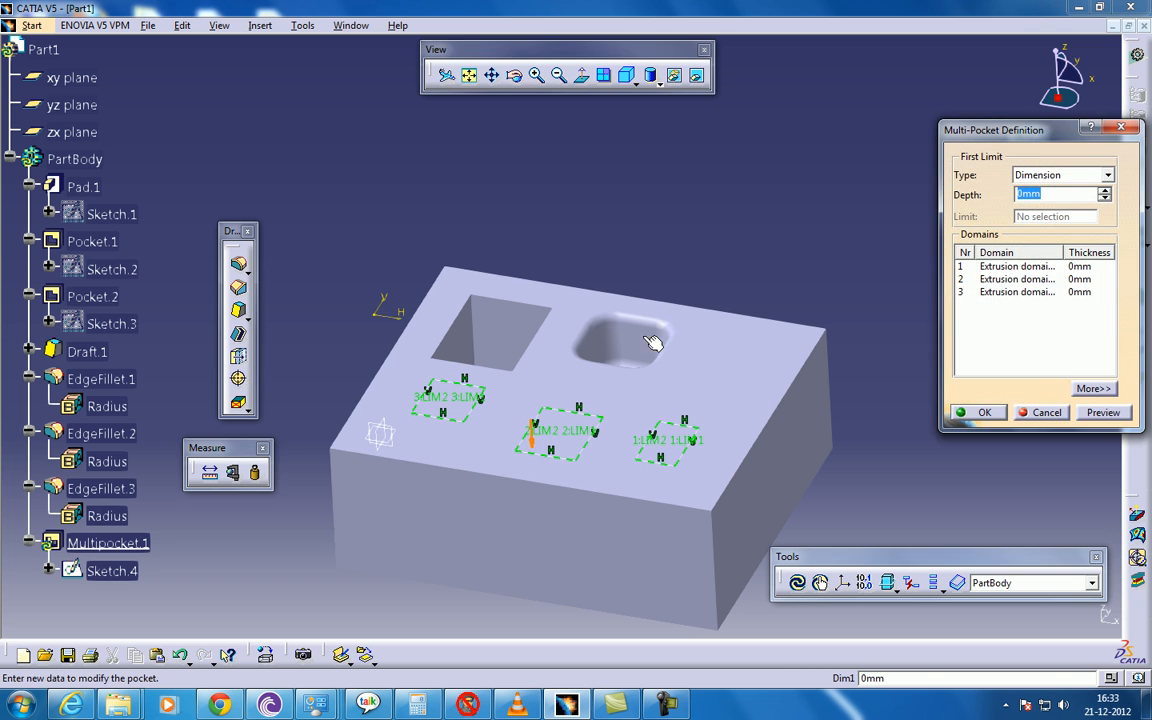
- Give the three multi-pocket domains depths of 5, 10 and 15 mm and preview them
click(1025, 266)
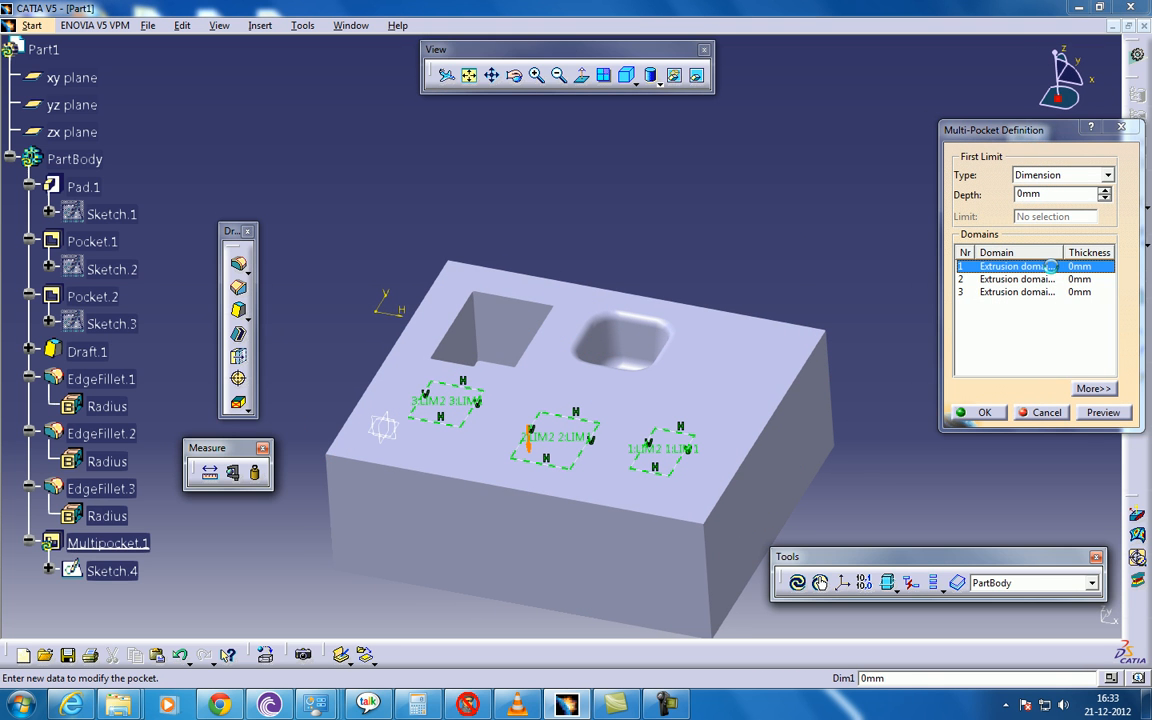
text(5)
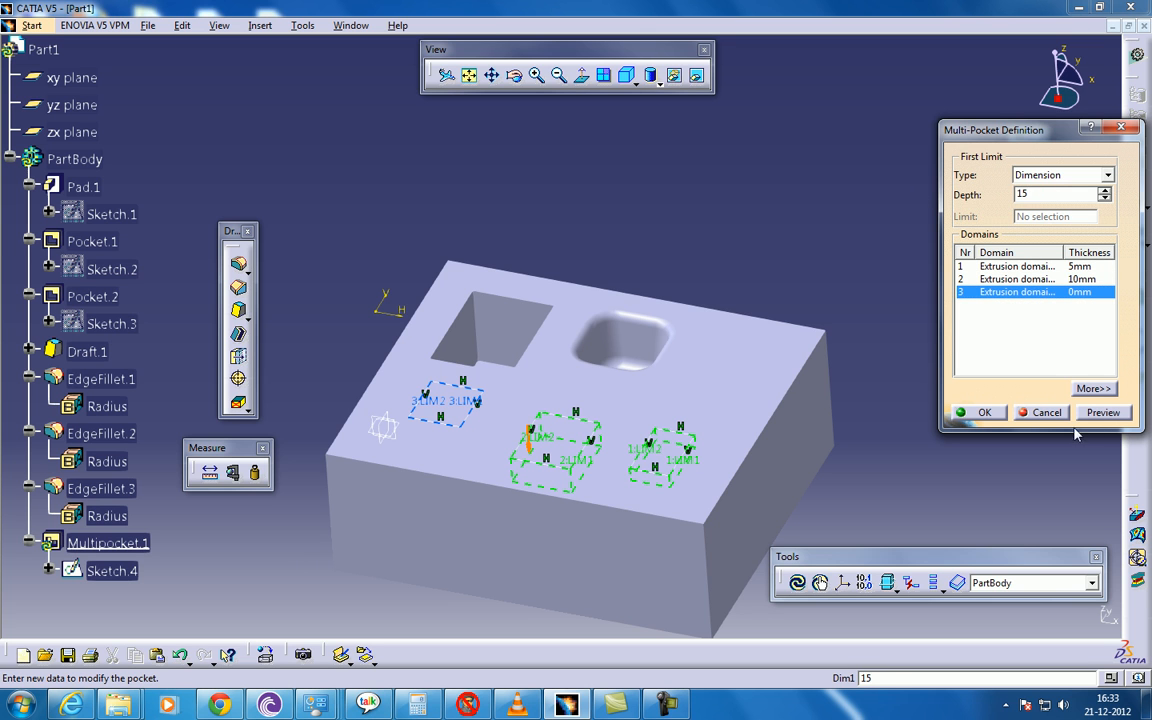
click(980, 412)
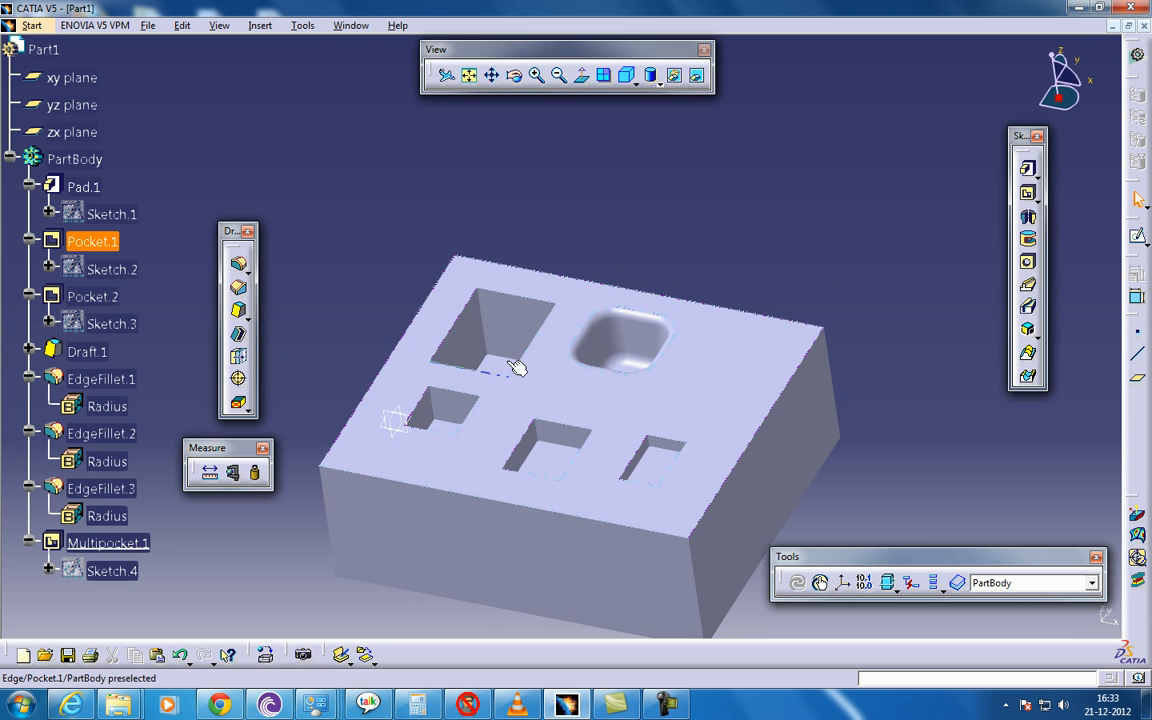
mouse_move(462, 377)
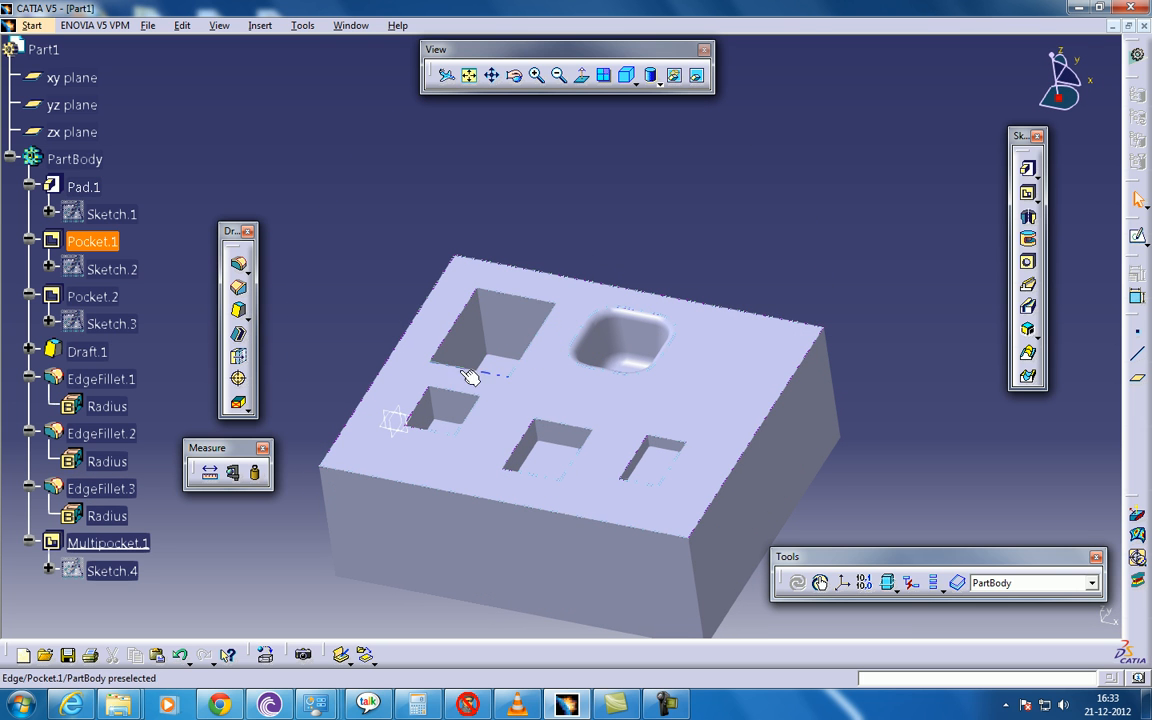